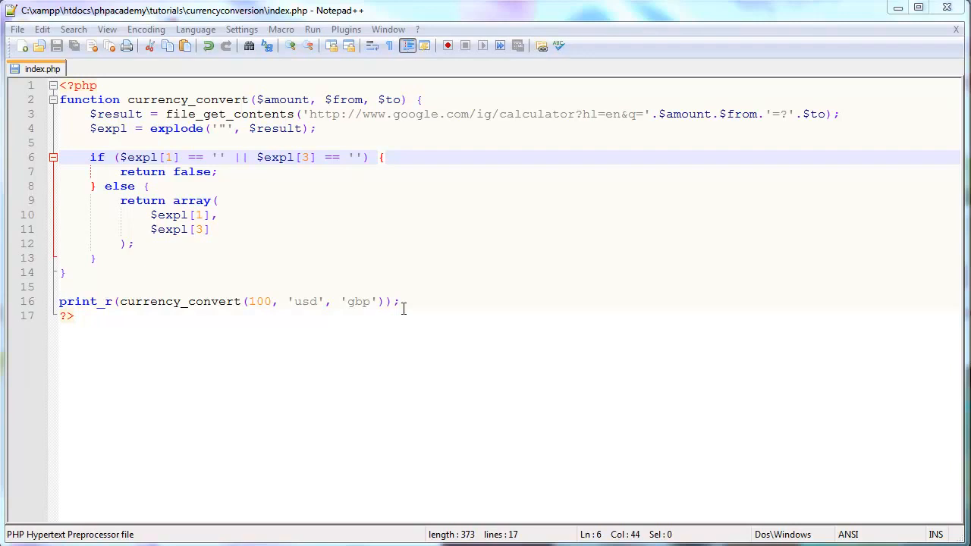
Step: Delete the print_r test call so only the currency_convert function remains
{"action": "key", "text": "Delete"}
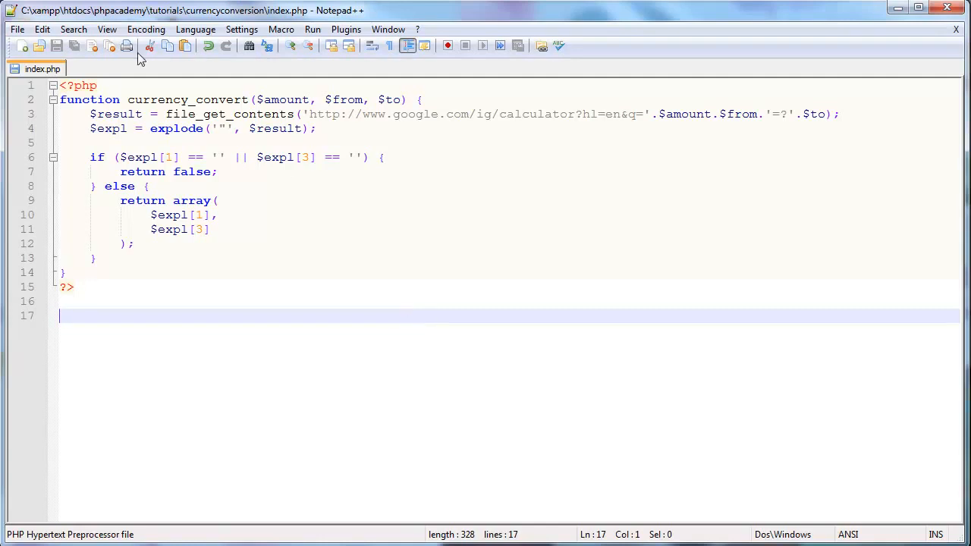
Step: Write a post form with an Amount label and a text input named amount
{"action": "type", "text": "<fg"}
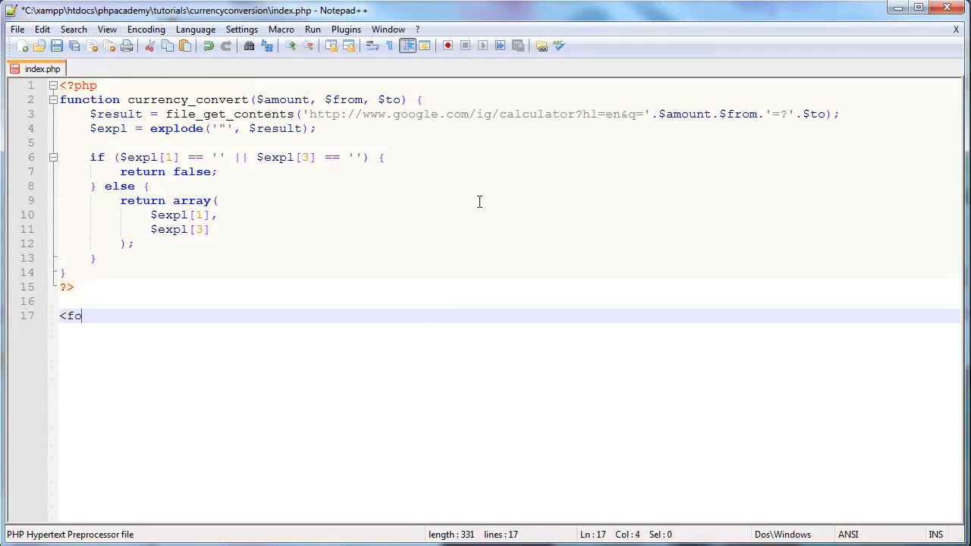
{"action": "type", "text": "rm action=\"\" method=\"post\">"}
{"action": "type", "text": "</form>"}
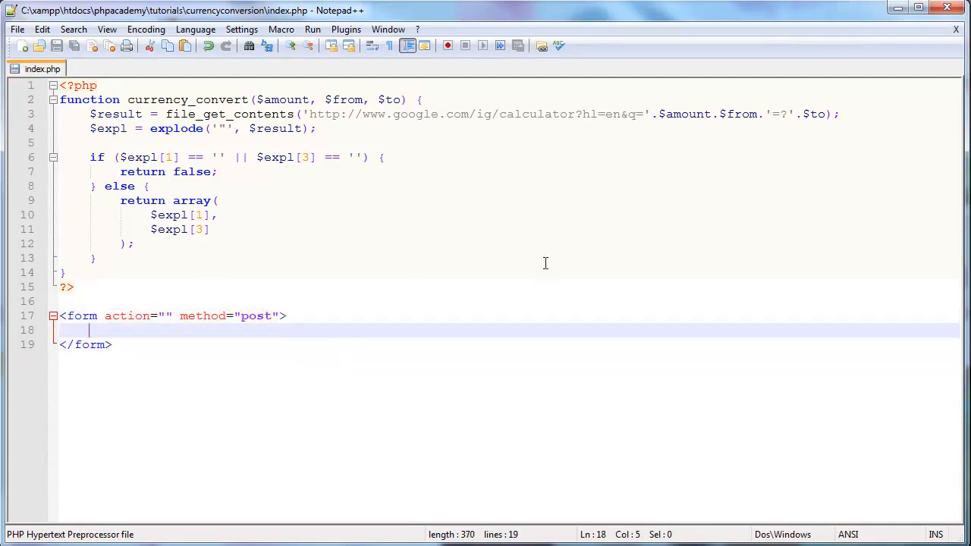
{"action": "type", "text": "<p>"}
{"action": "type", "text": "</p>"}
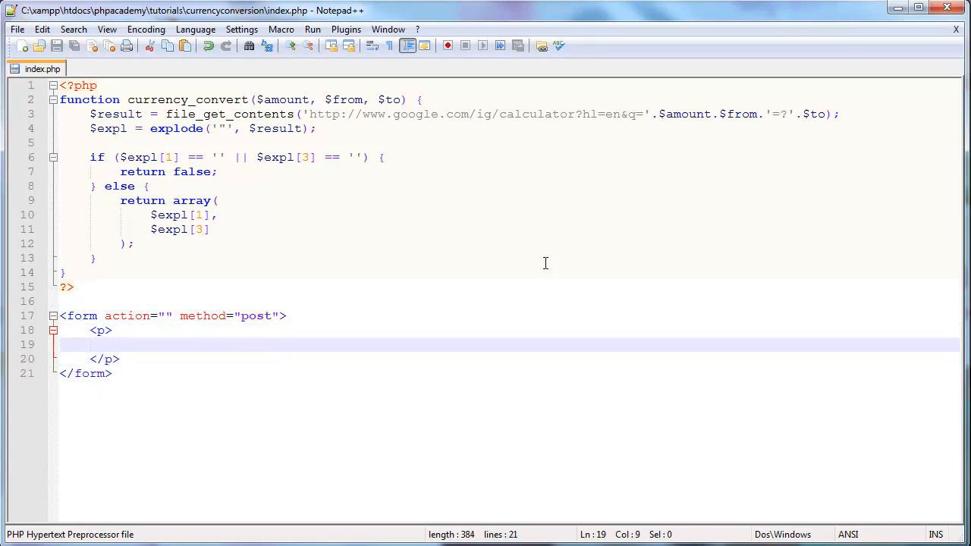
{"action": "type", "text": "Amount:<br />"}
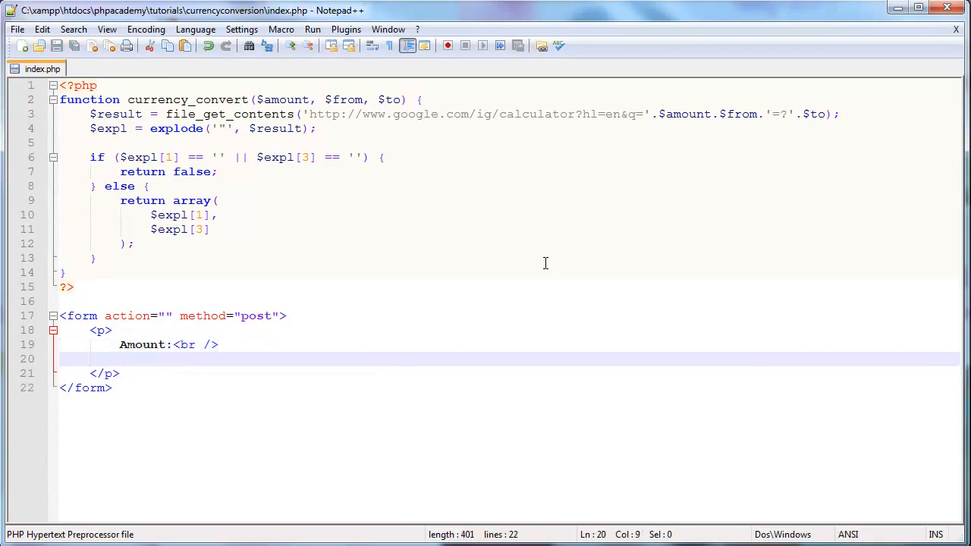
{"action": "type", "text": "<input t"}
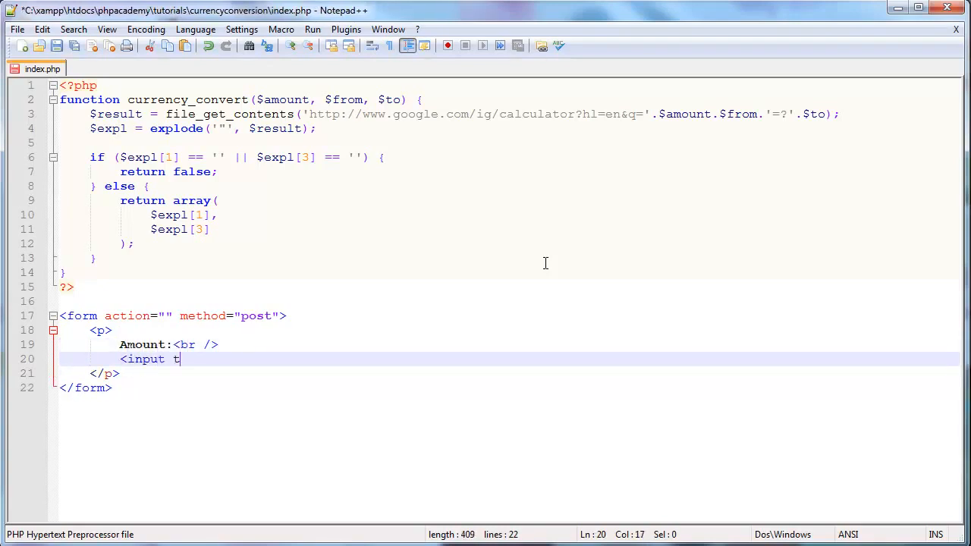
{"action": "type", "text": "type=\"\" />"}
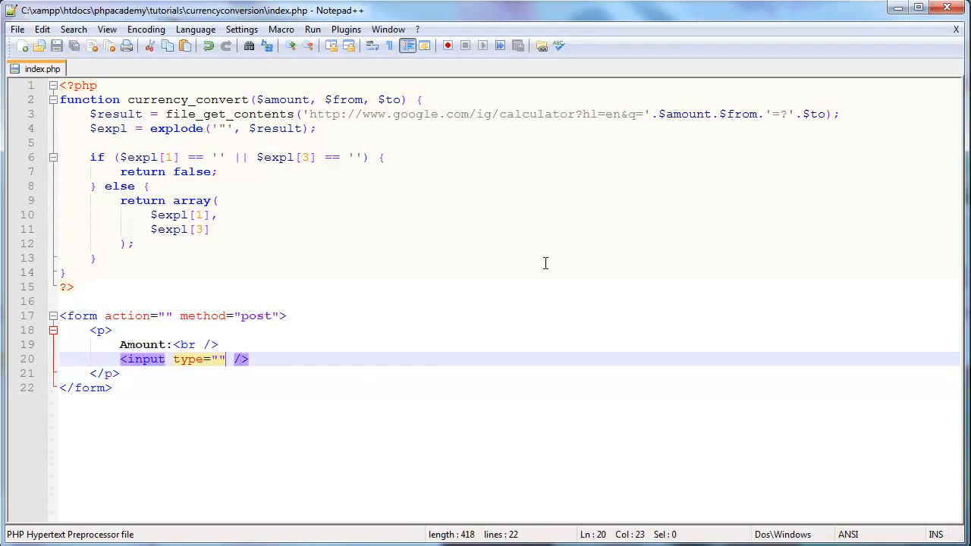
{"action": "type", "text": "text\" name=\"amou"}
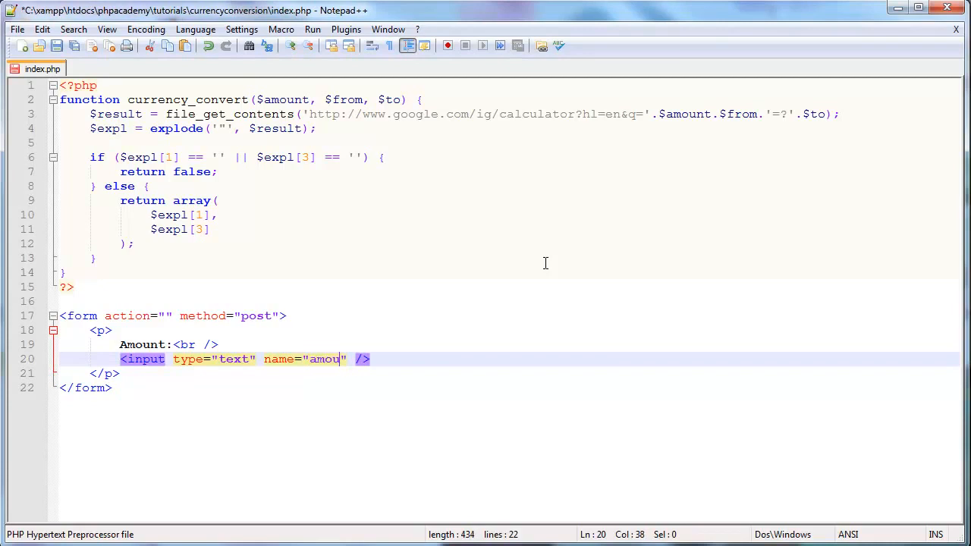
{"action": "type", "text": "nt"}
{"action": "type", "text": "<p>"}
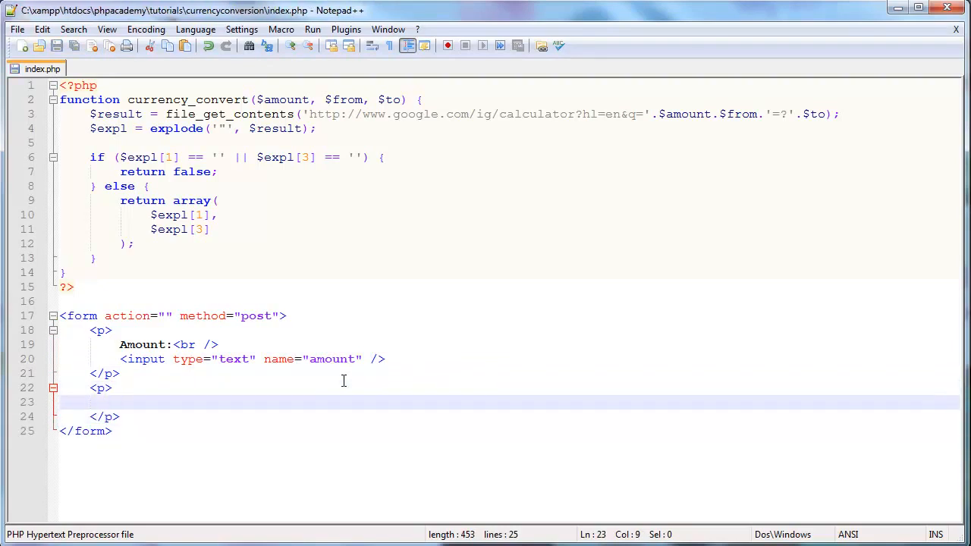
Step: Add a From paragraph with a text input named from, then start a new paragraph
{"action": "type", "text": "From:"}
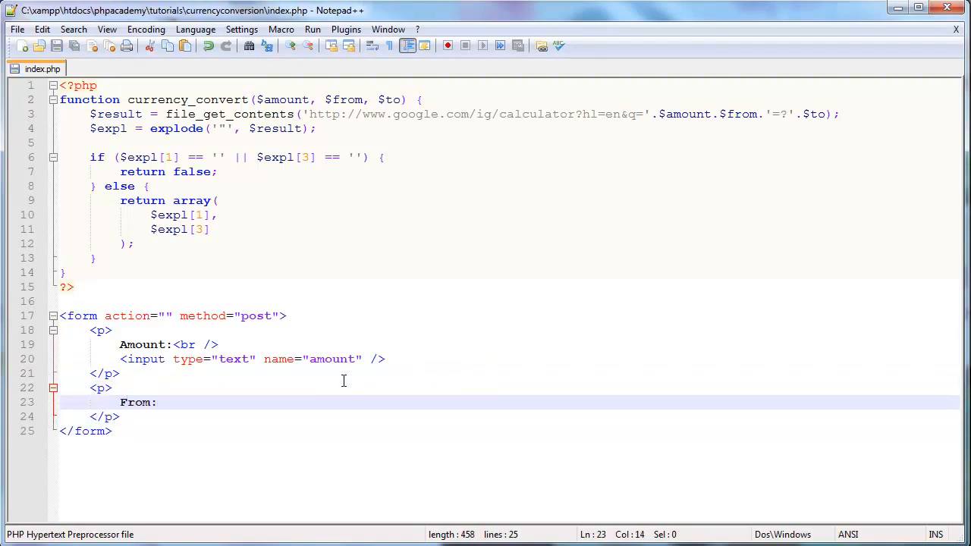
{"action": "type", "text": "<br />"}
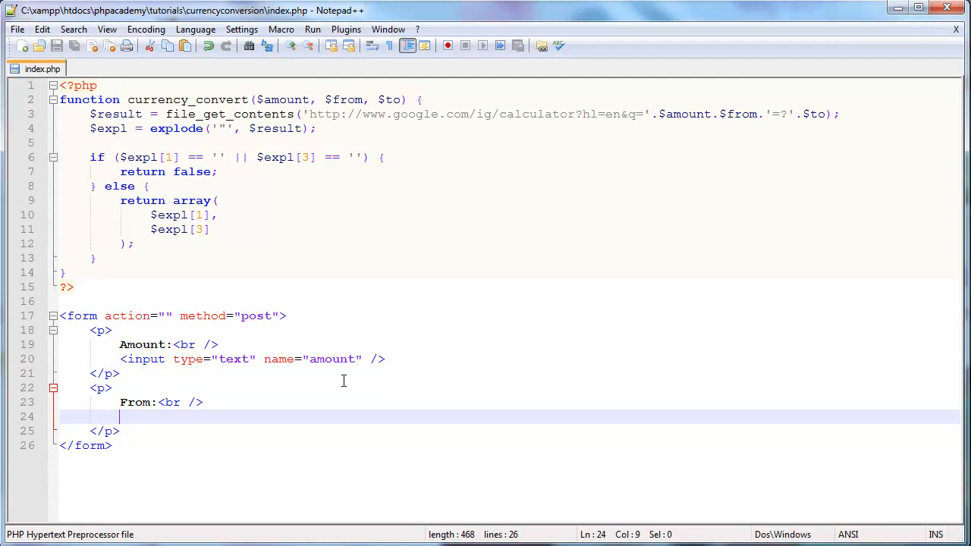
{"action": "type", "text": "<input type=\"\" />"}
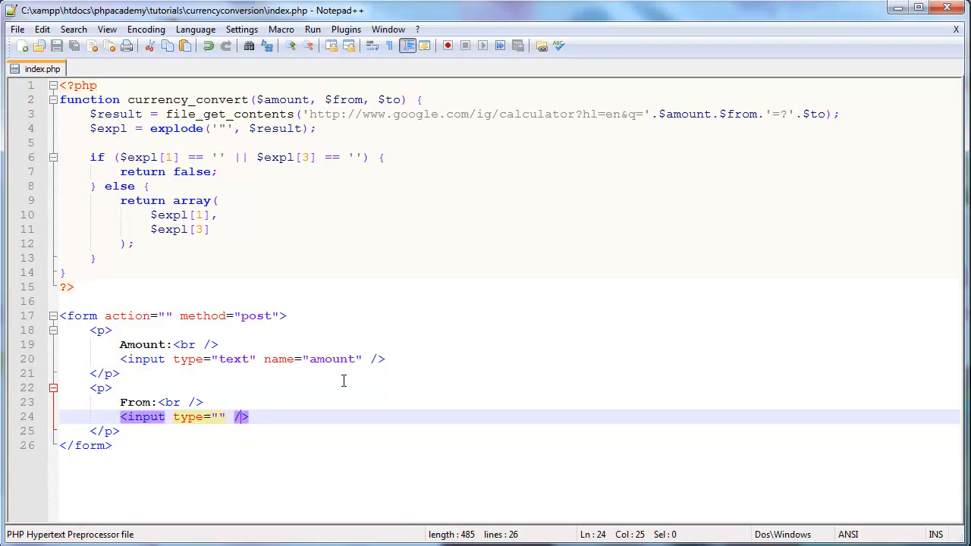
{"action": "type", "text": "text na"}
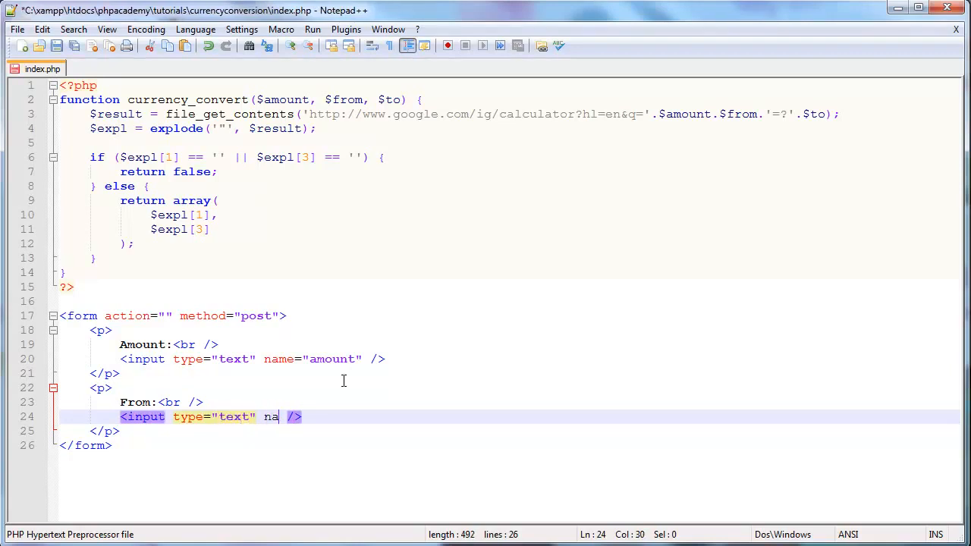
{"action": "type", "text": "me=\"\""}
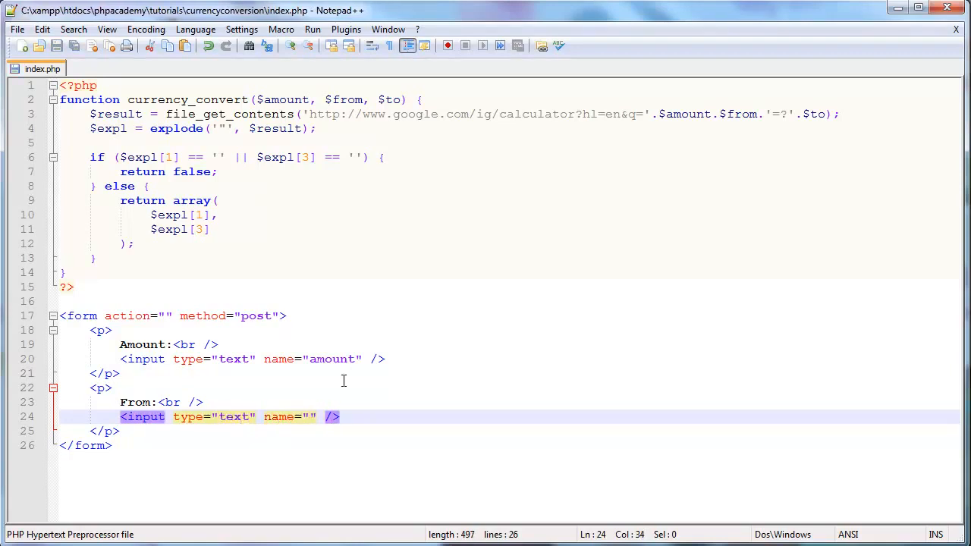
{"action": "type", "text": "from"}
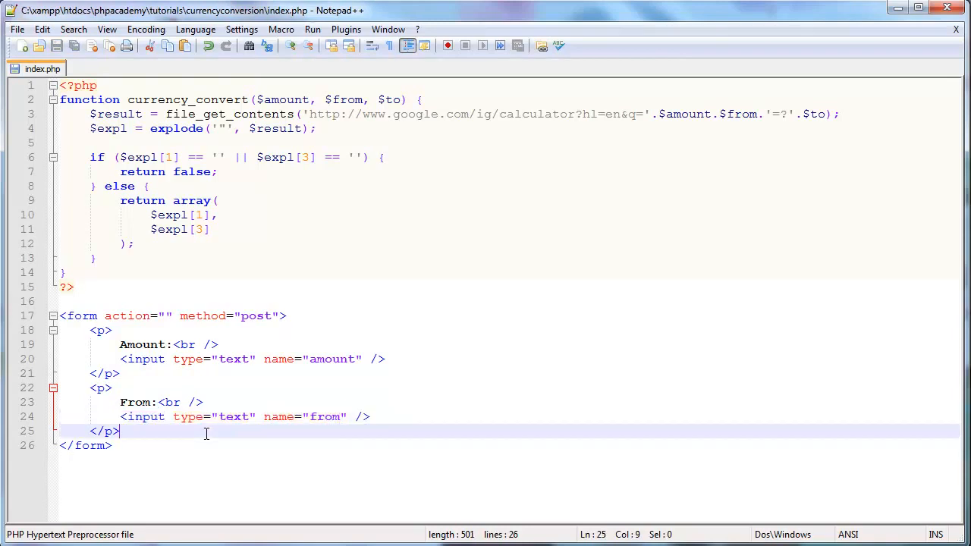
{"action": "type", "text": "<p></p>"}
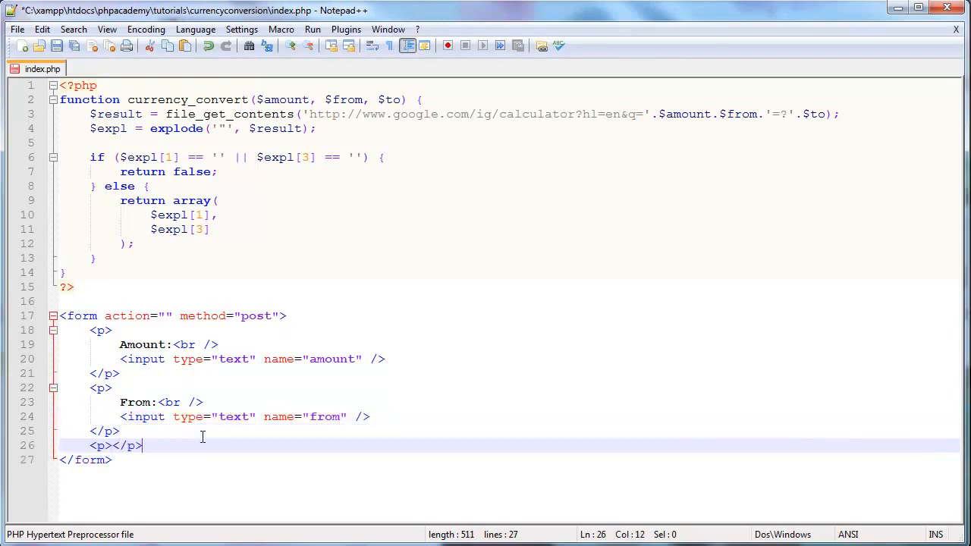
{"action": "key", "text": "Enter"}
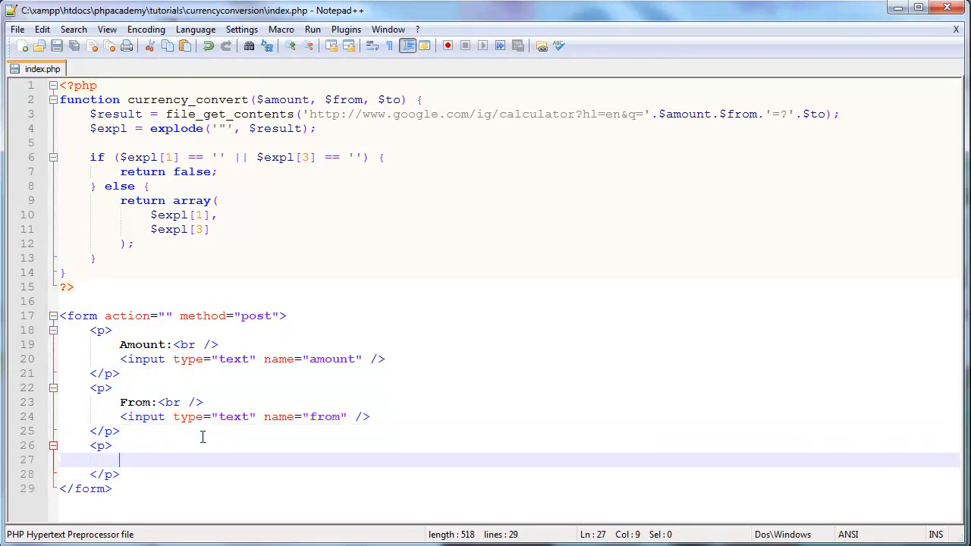
Step: Add a To paragraph with a text input named to and begin another paragraph
{"action": "type", "text": "To:<br />"}
{"action": "type", "text": "<inpu"}
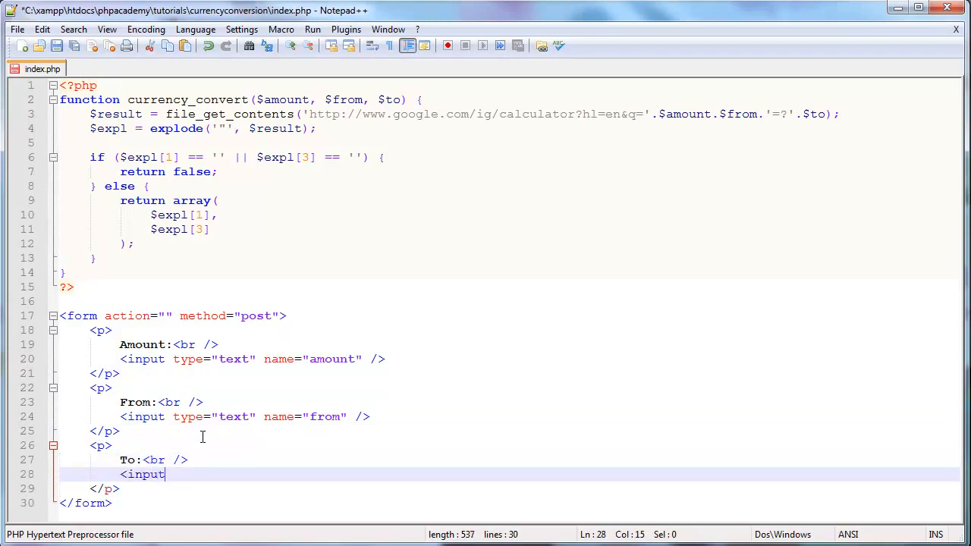
{"action": "type", "text": "type=\"\" ?"}
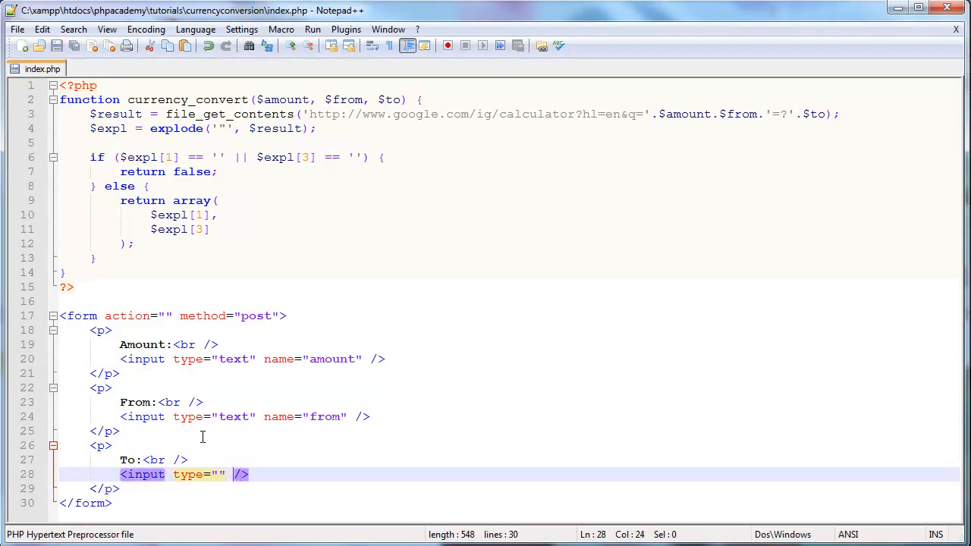
{"action": "type", "text": "text\" name=\"to"}
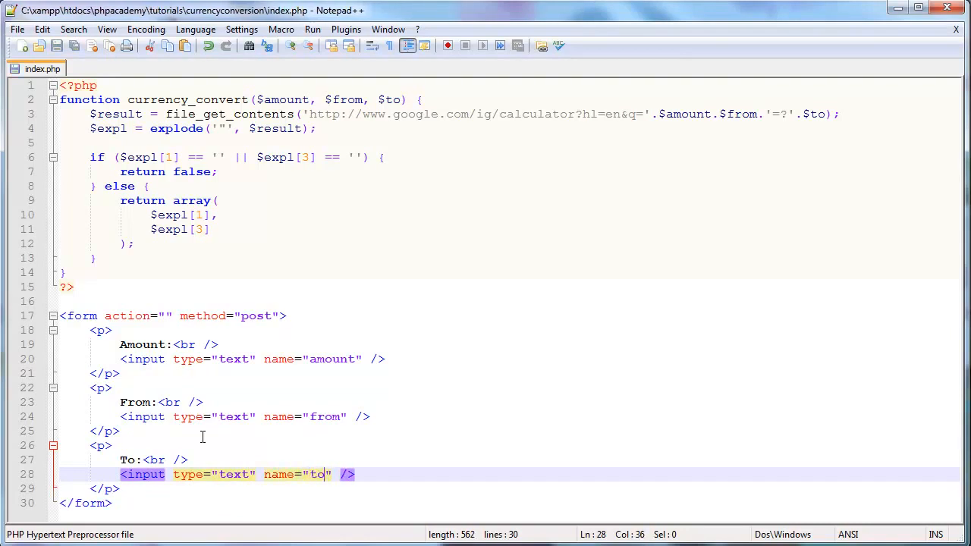
{"action": "type", "text": "<p></P"}
{"action": "type", "text": "<i"}
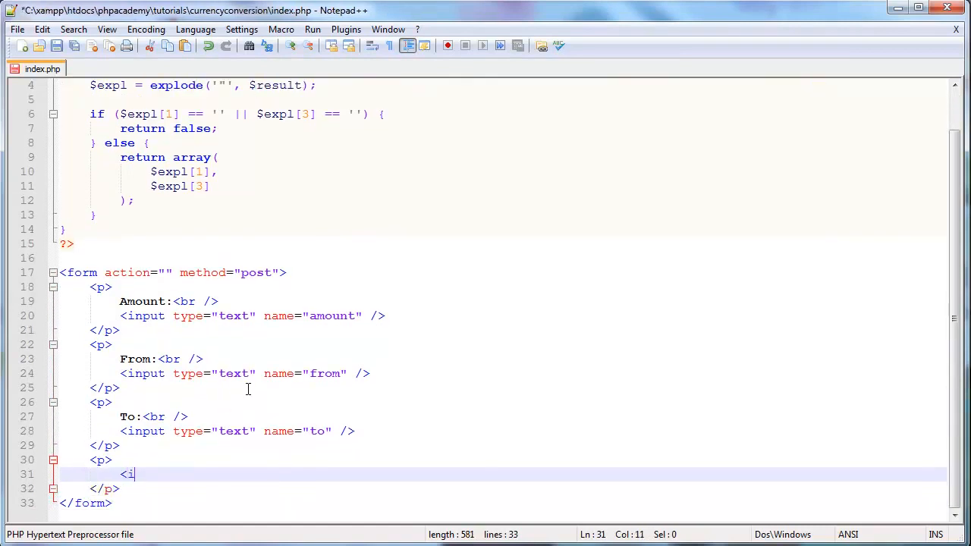
Step: Add the submit input that finishes the form
{"action": "type", "text": "nput type=\"\""}
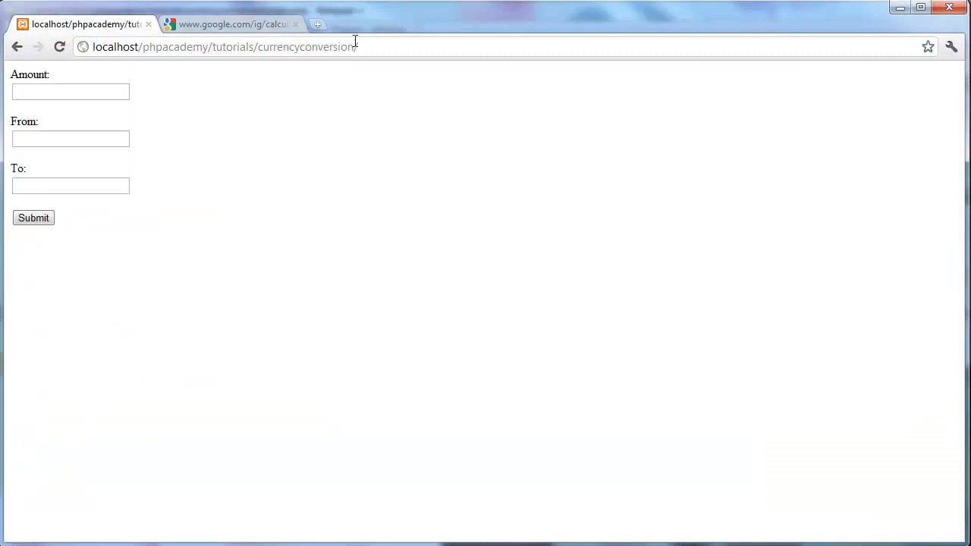
Step: Fill the converter form with 100 and usd
{"action": "left_click", "coordinate": [69, 185]}
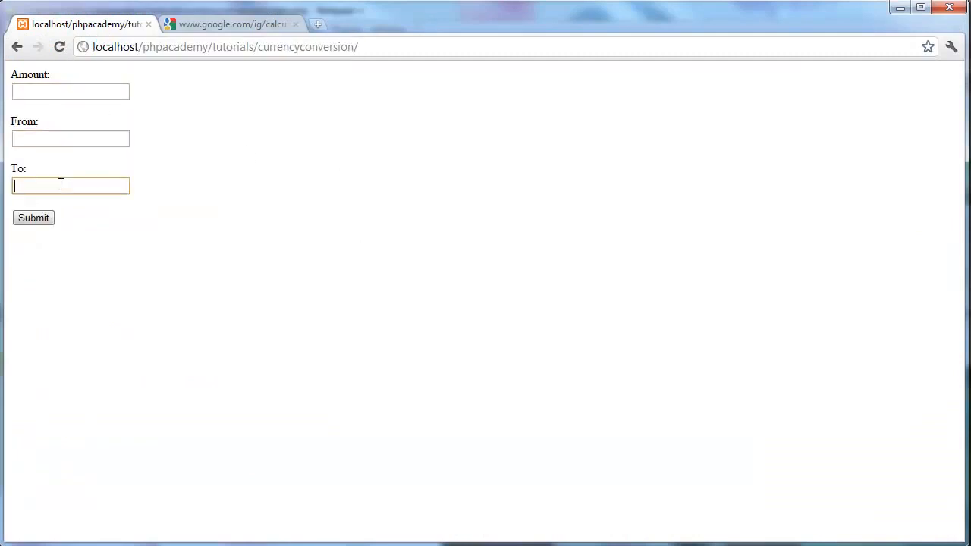
{"action": "type", "text": "100"}
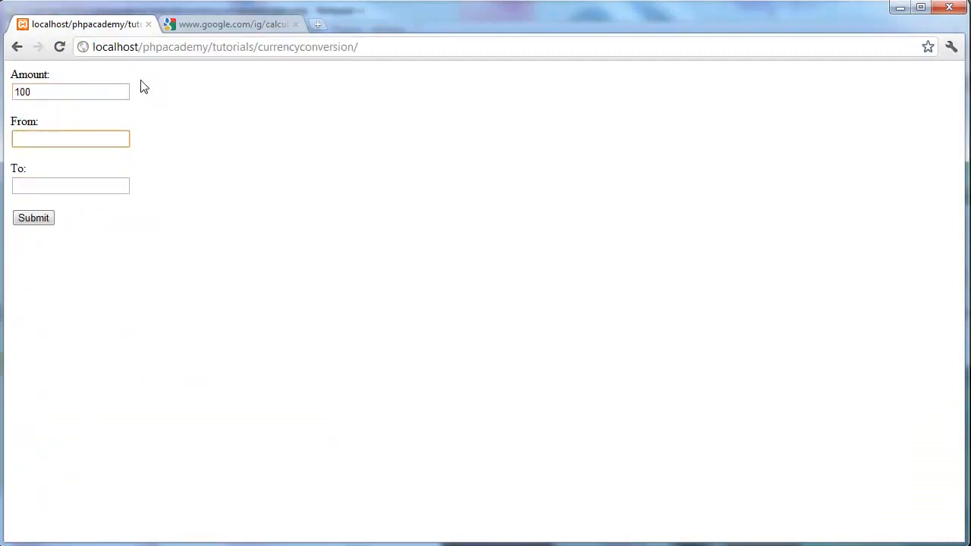
{"action": "type", "text": "usd"}
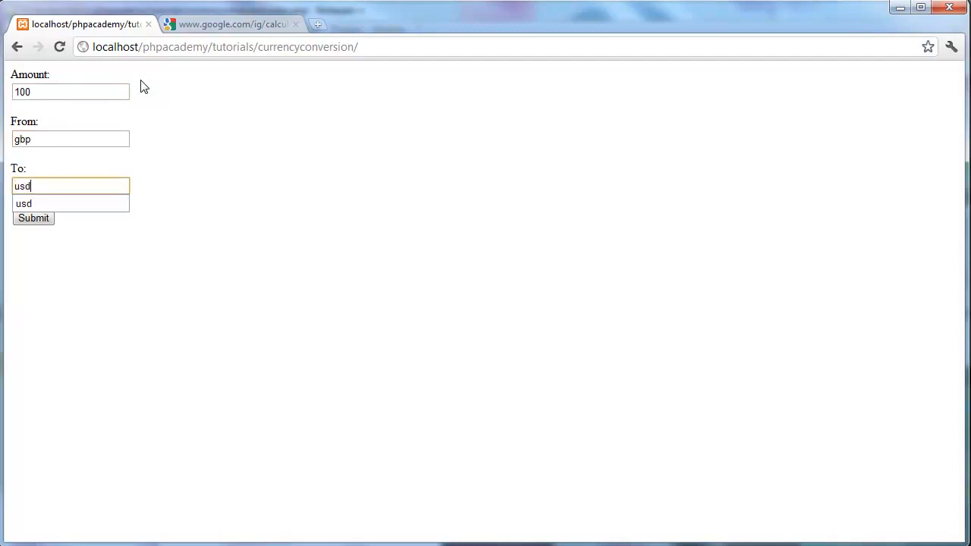
Step: Look at the Google calculator result and select the currency code in its URL
{"action": "left_click", "coordinate": [169, 252]}
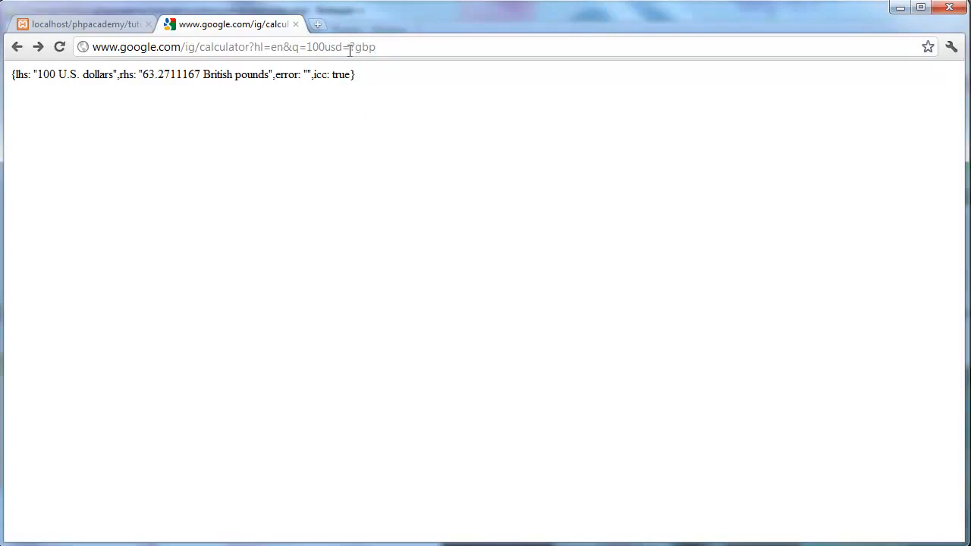
{"action": "double_click", "coordinate": [361, 47]}
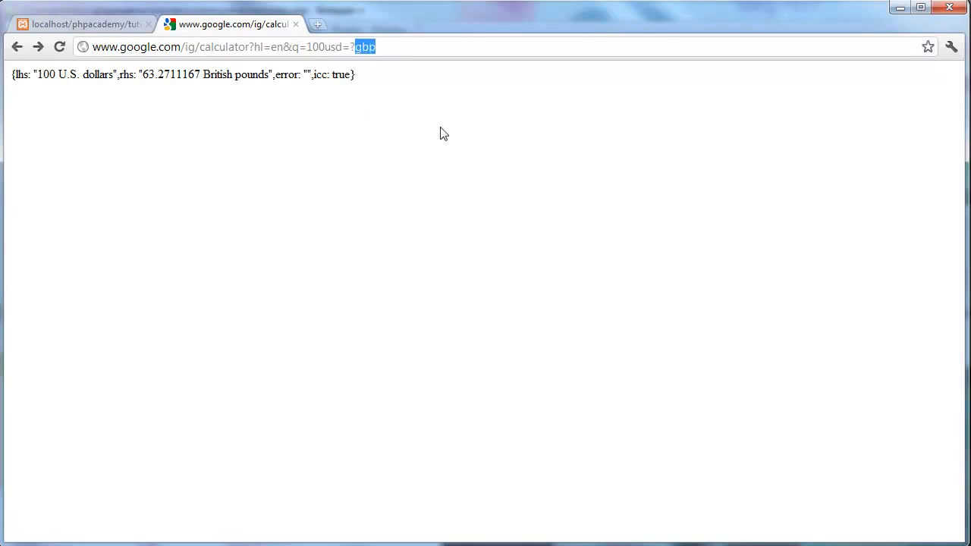
{"action": "left_click", "coordinate": [83, 25]}
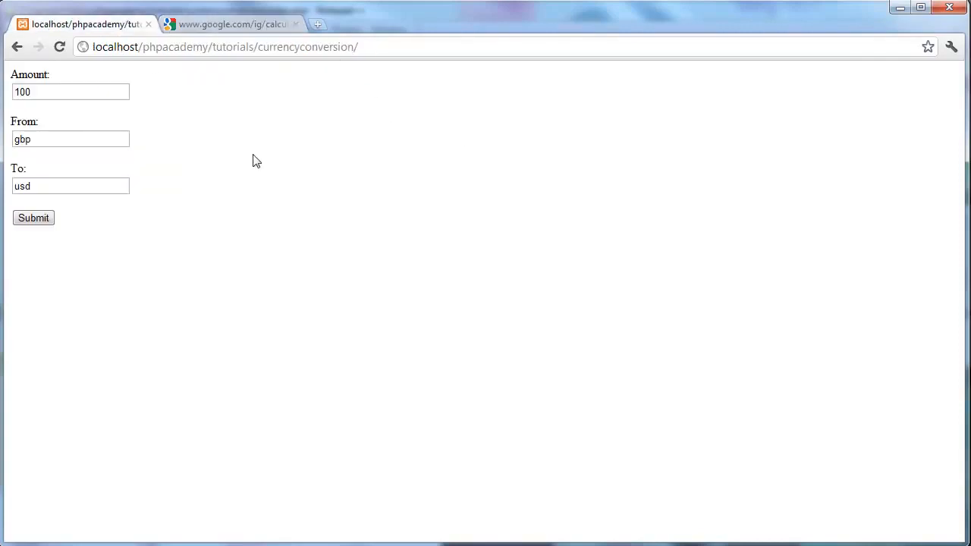
{"action": "mouse_move", "coordinate": [444, 436]}
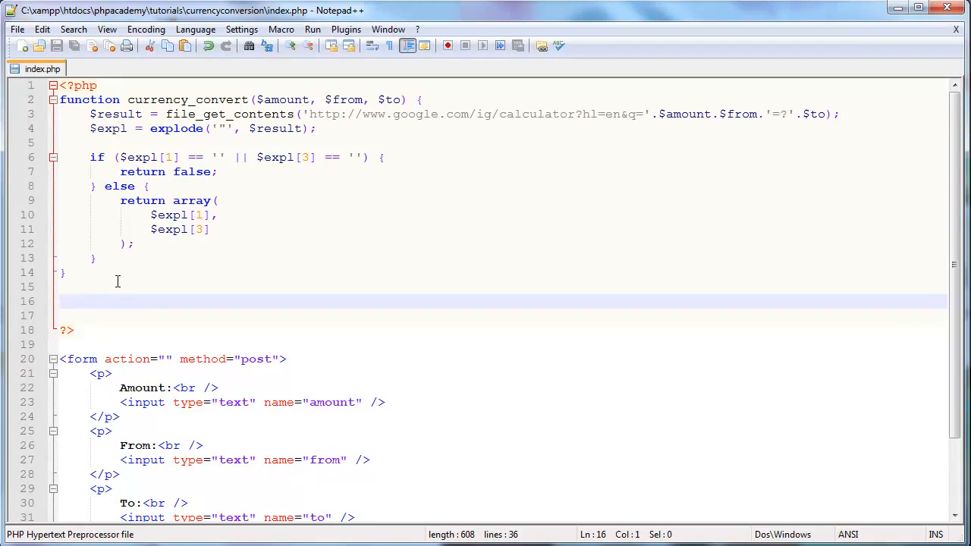
Step: Begin an if isset check on $_POST['amount']
{"action": "type", "text": "if () {"}
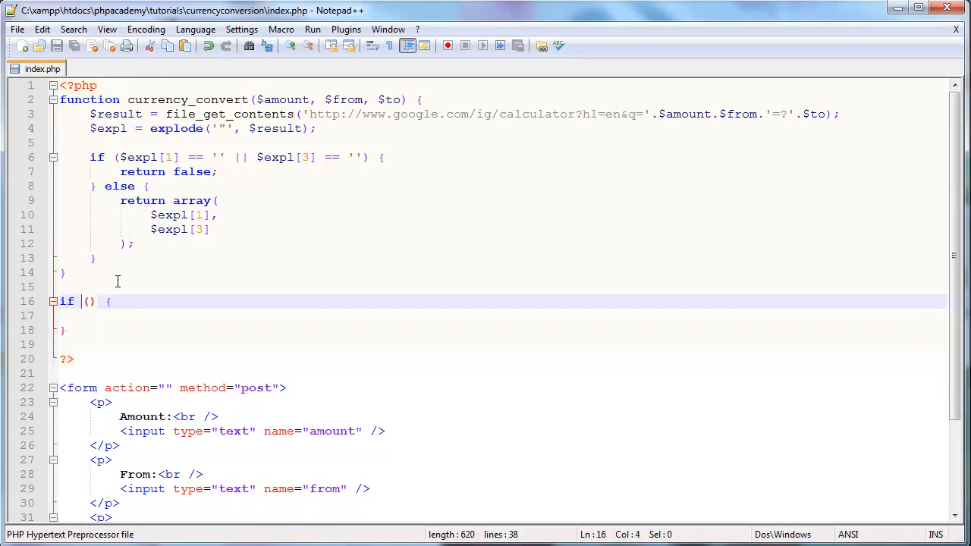
{"action": "type", "text": "$_POS"}
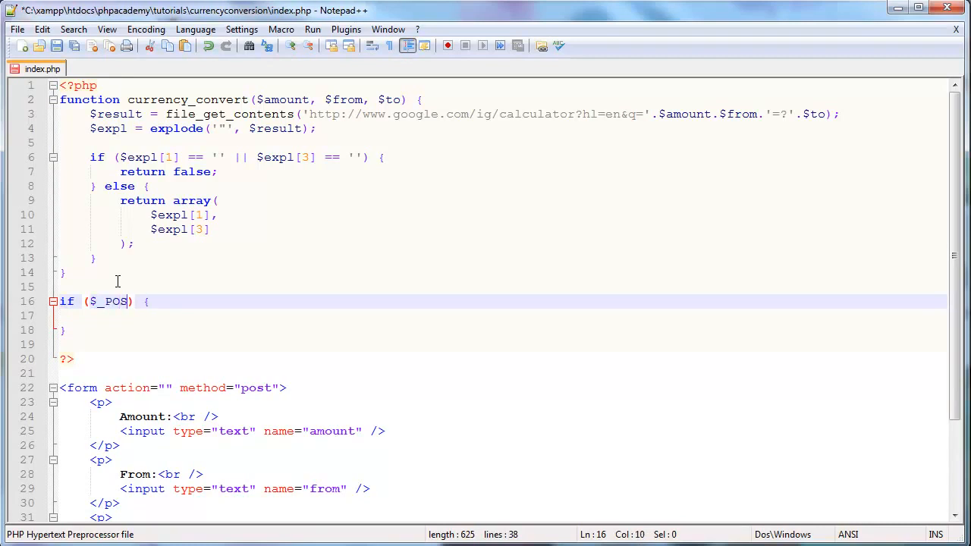
{"action": "type", "text": "['']"}
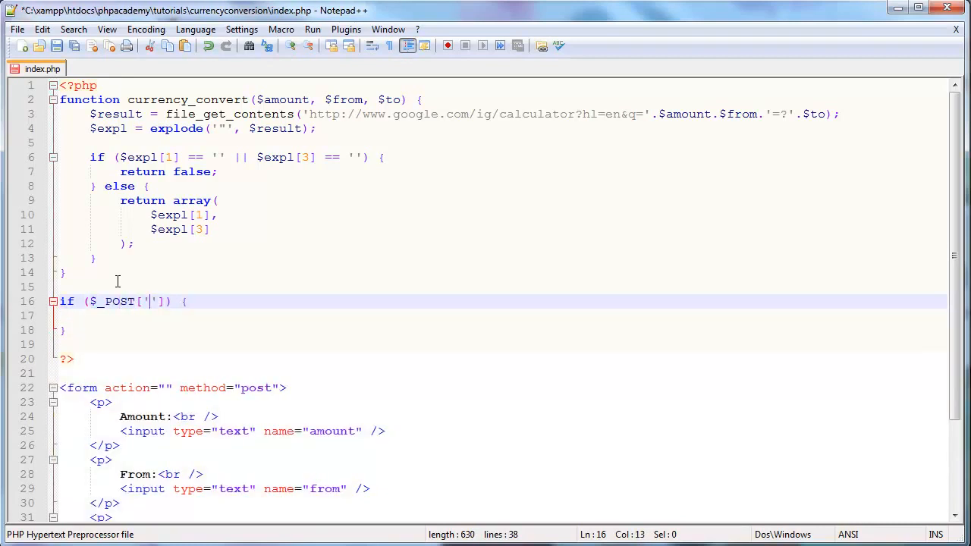
{"action": "type", "text": "amount'],"}
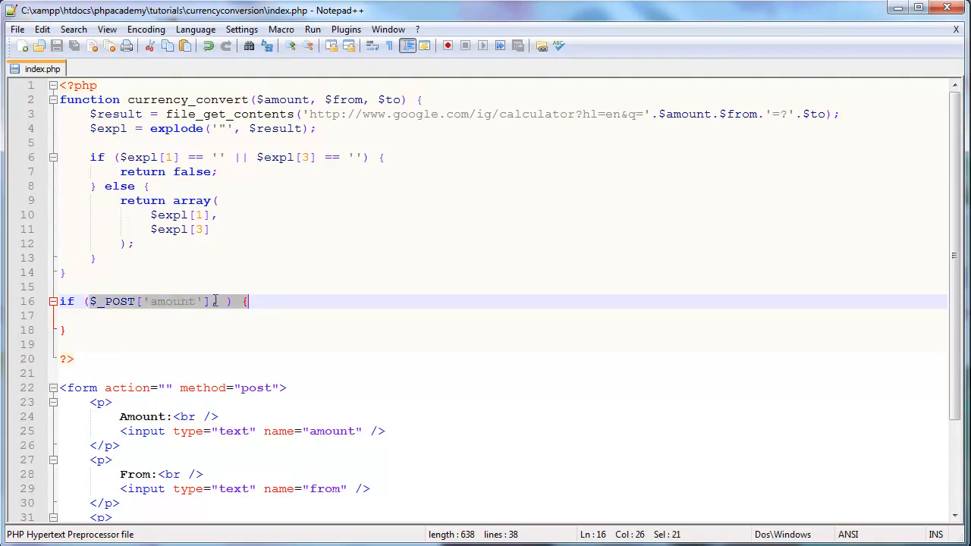
{"action": "type", "text": "isset() {"}
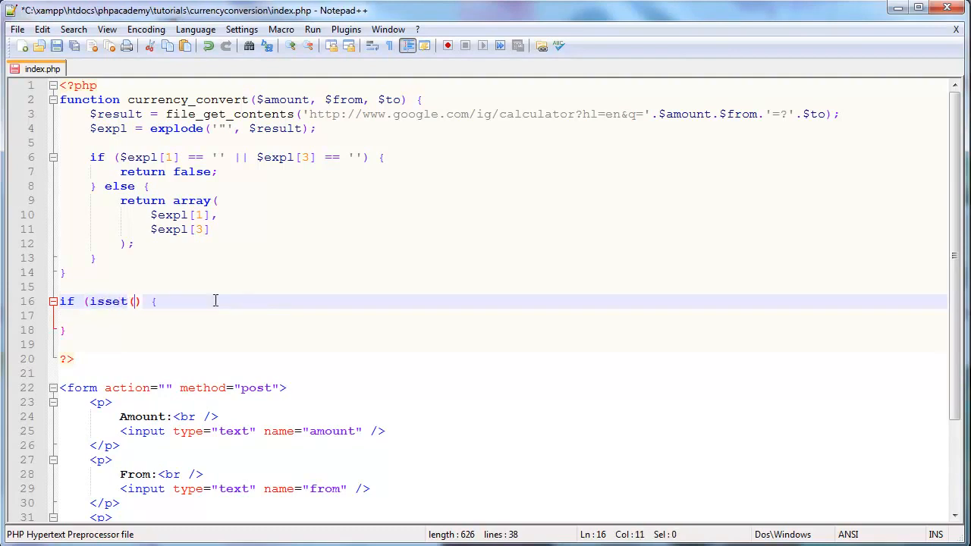
{"action": "type", "text": "$_POST"}
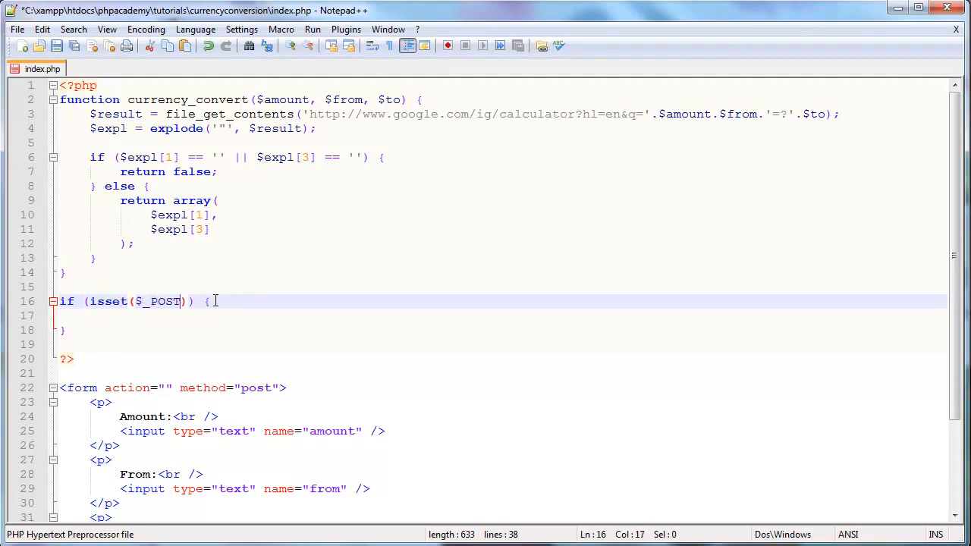
{"action": "type", "text": "['']"}
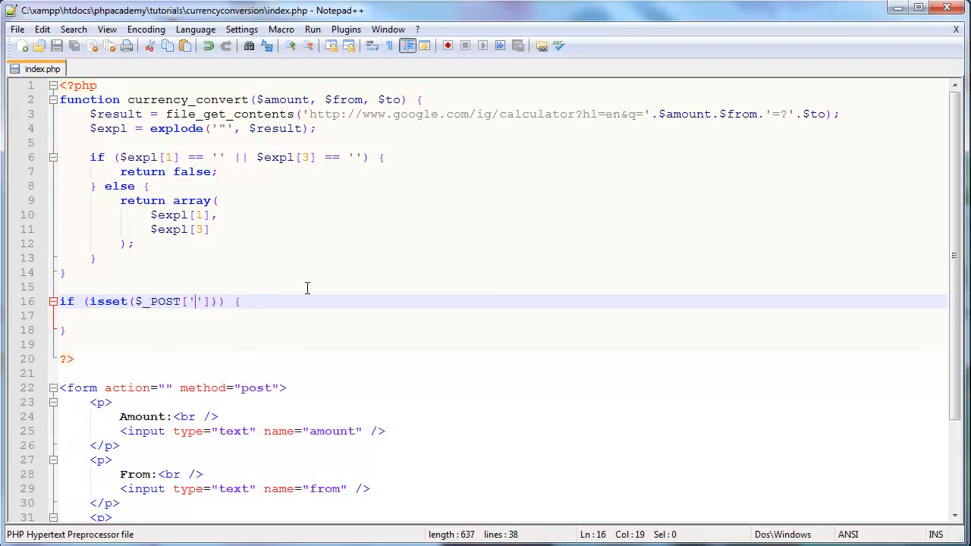
{"action": "type", "text": "amount"}
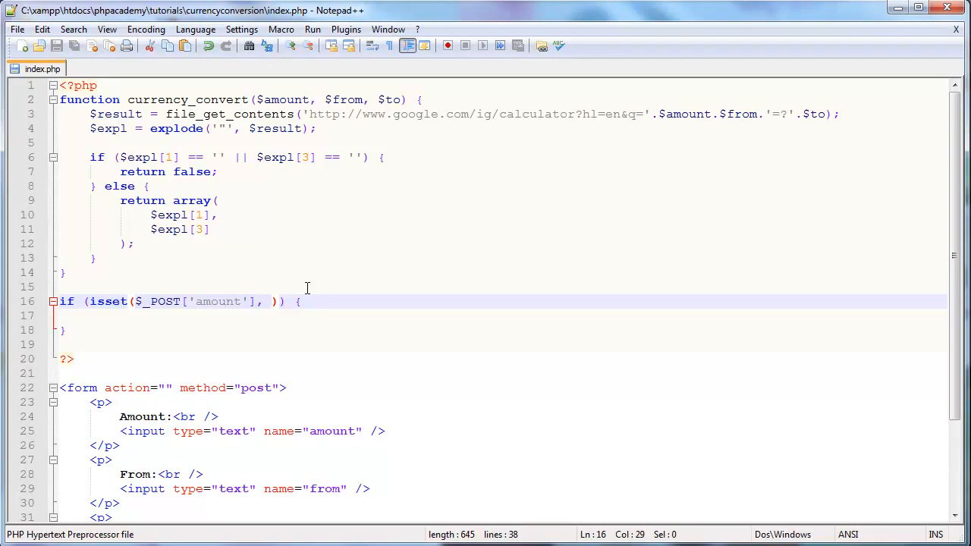
Step: Extend the check to $_POST['from'] and $_POST['to'] and echo 'Form submitted'
{"action": "type", "text": "$_POST"}
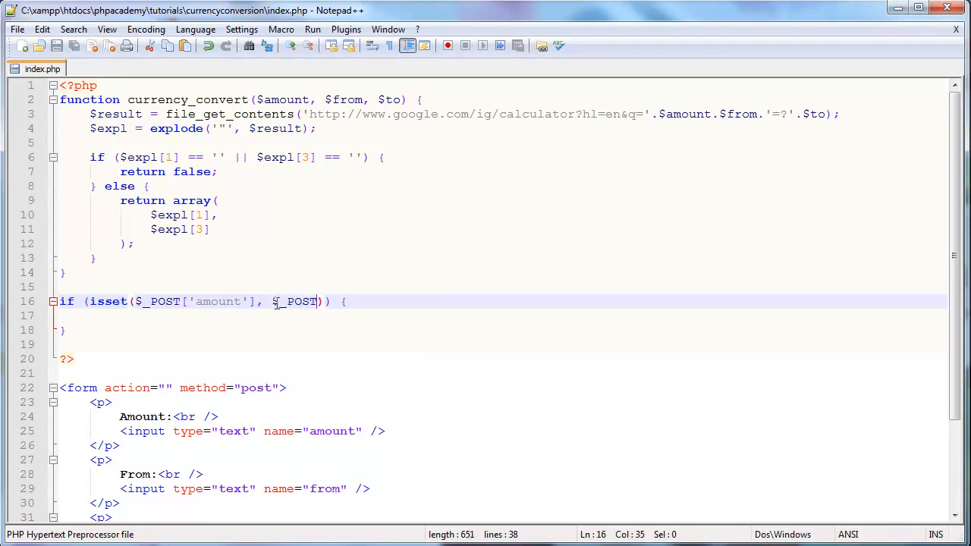
{"action": "type", "text": "['']"}
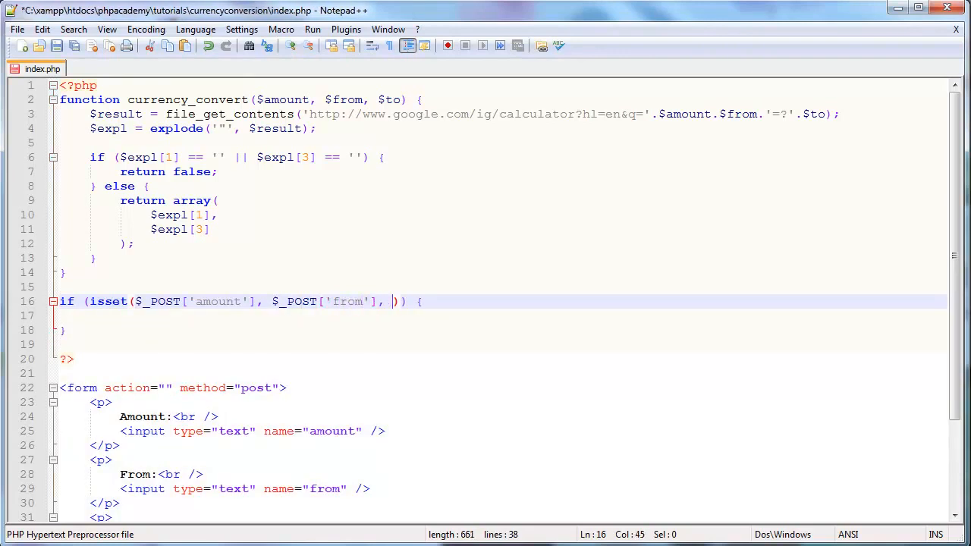
{"action": "type", "text": "$_POST['']"}
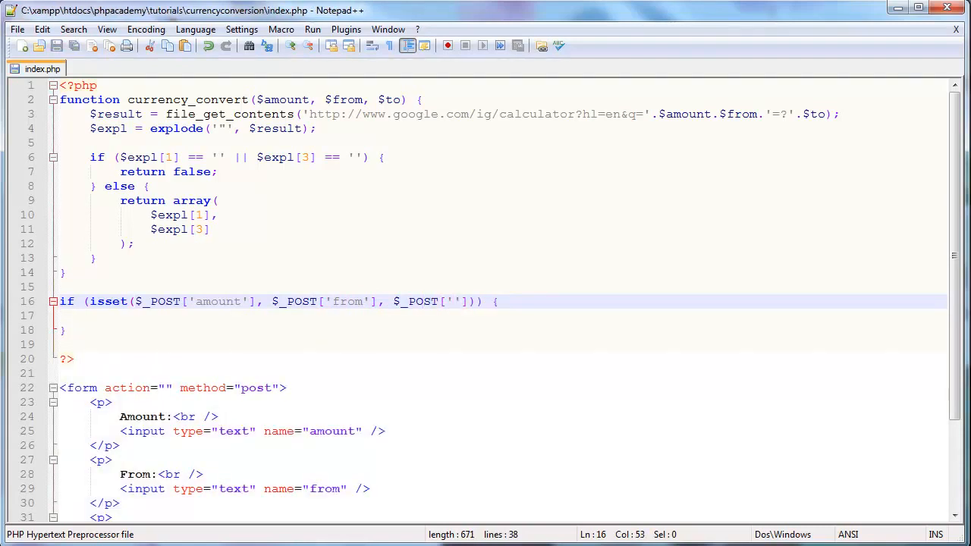
{"action": "type", "text": "to"}
{"action": "left_click", "coordinate": [502, 316]}
{"action": "type", "text": "echo '';"}
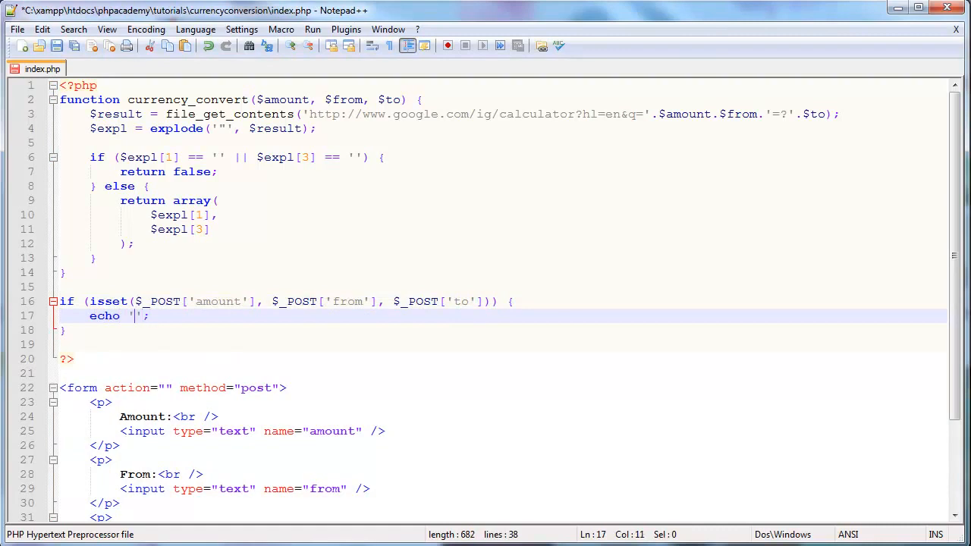
{"action": "type", "text": "Form s"}
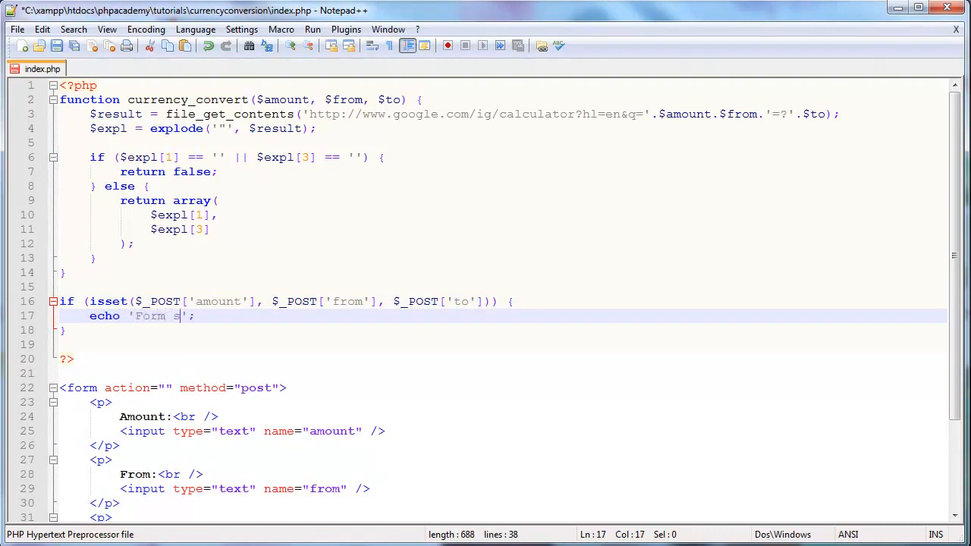
{"action": "type", "text": "ubmitted"}
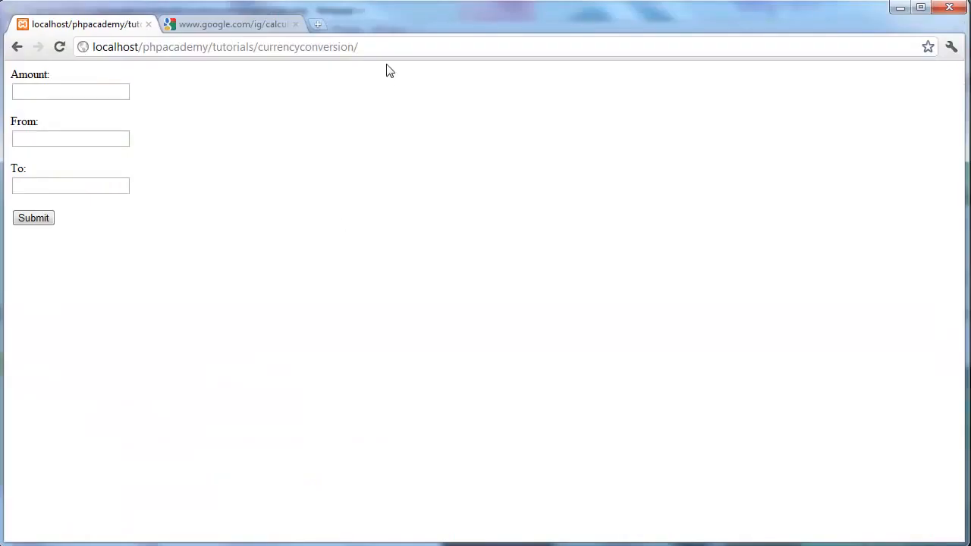
Step: Submit the form to see the 'Form submitted' message, then focus the From field
{"action": "left_click", "coordinate": [33, 218]}
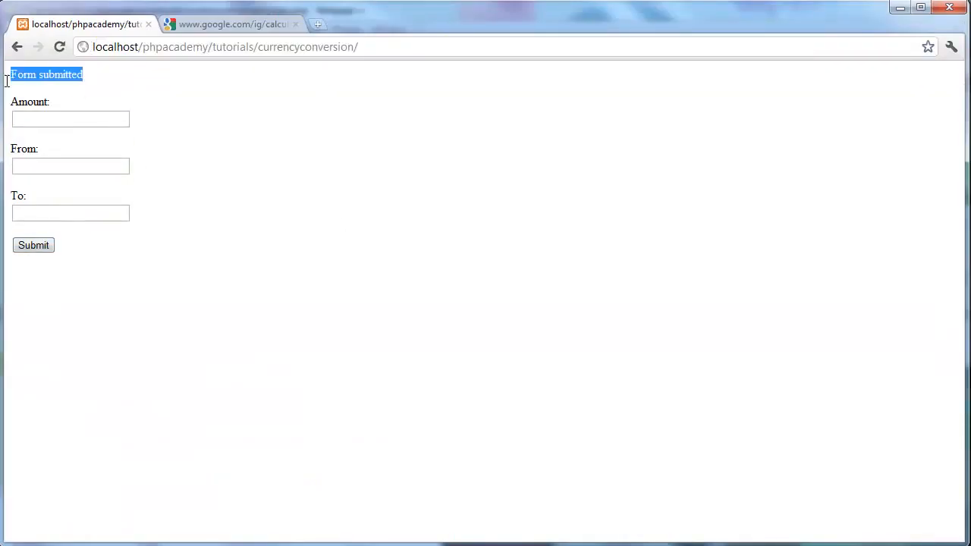
{"action": "left_click", "coordinate": [70, 119]}
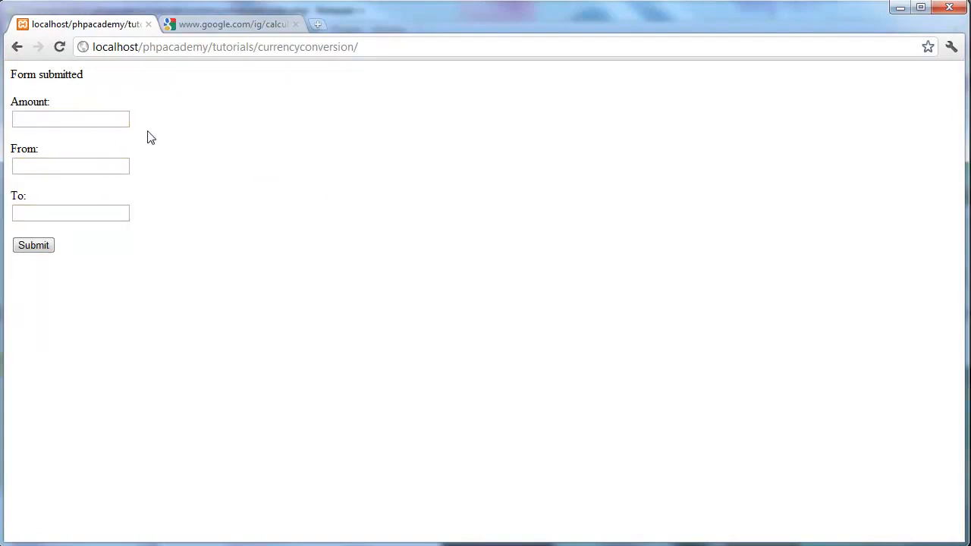
{"action": "left_click", "coordinate": [70, 165]}
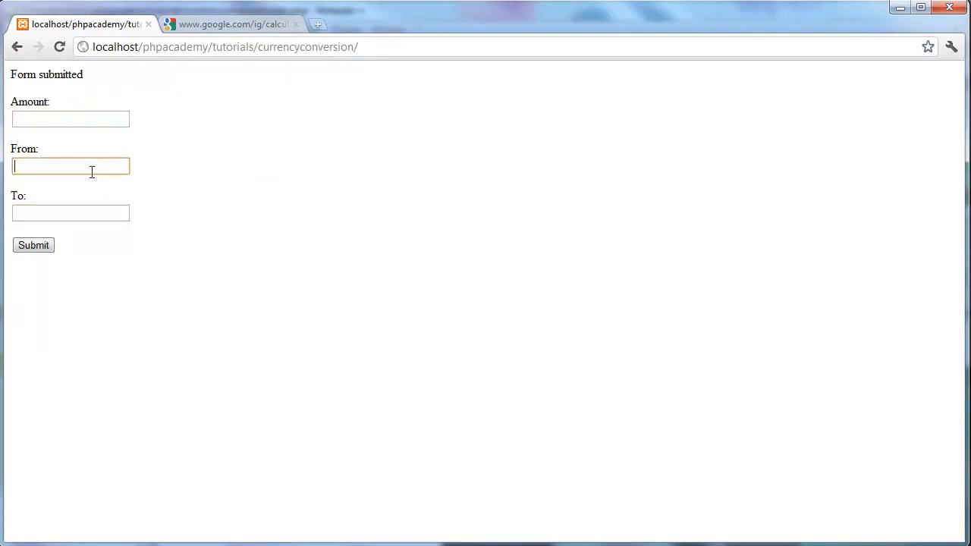
{"action": "mouse_move", "coordinate": [76, 292]}
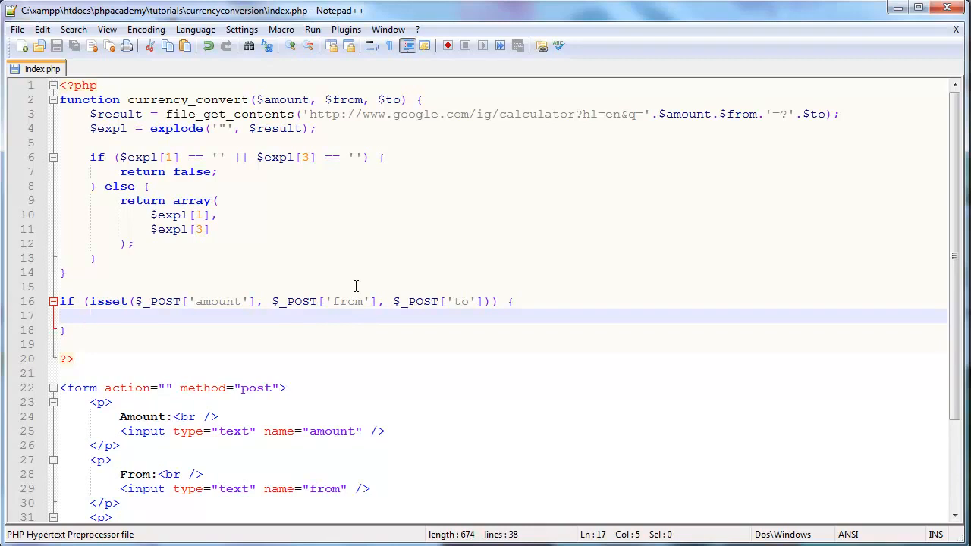
Step: Write $conversion = currency_convert(); inside the if block and start a $_POST reference
{"action": "type", "text": "$convers"}
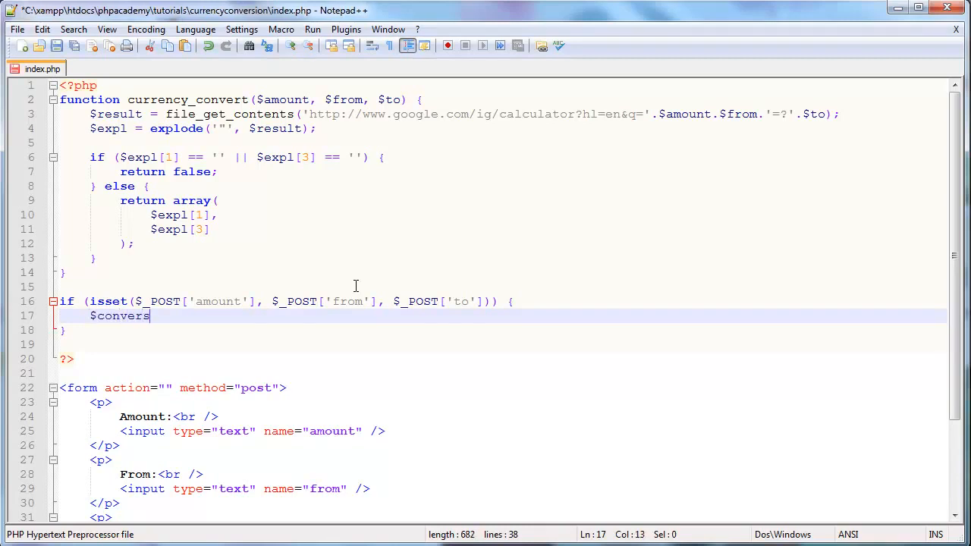
{"action": "type", "text": "ion = c"}
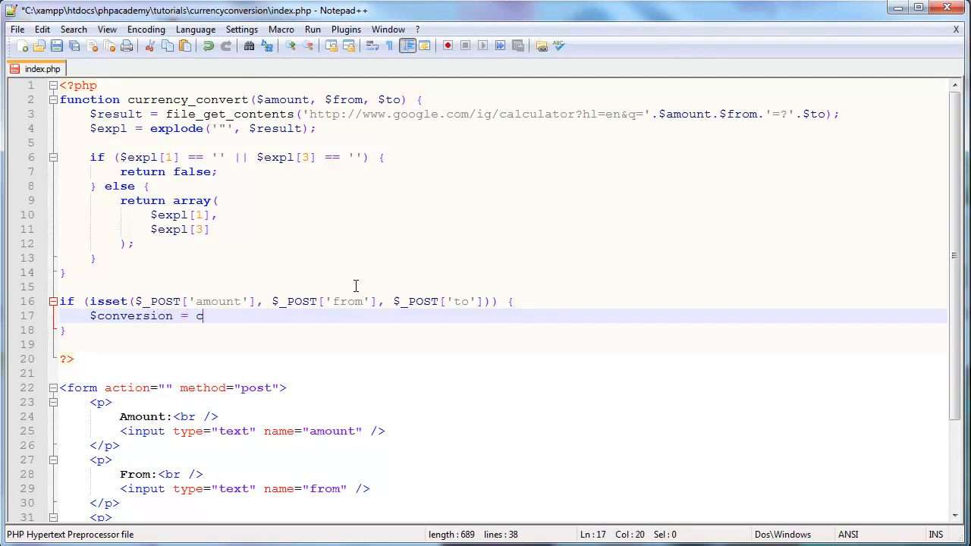
{"action": "type", "text": "urrency_con"}
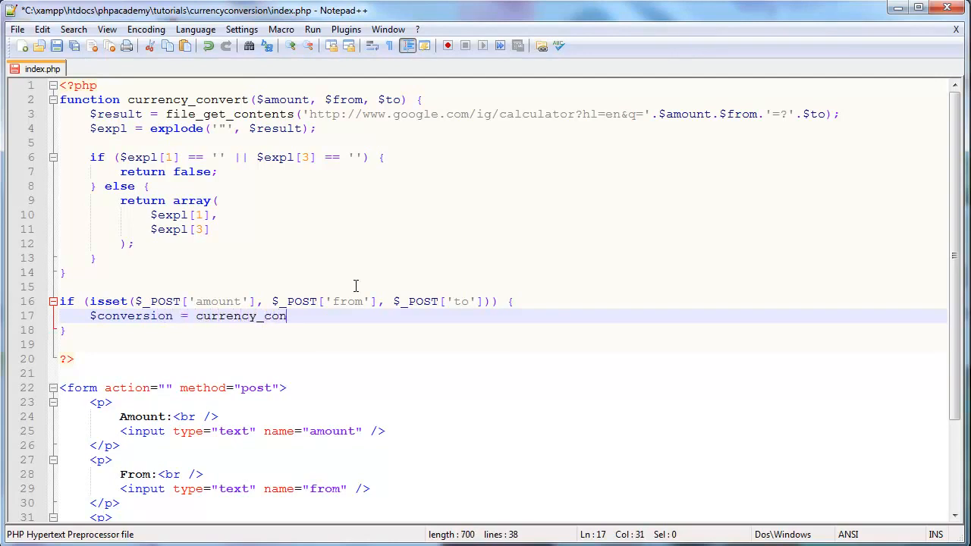
{"action": "type", "text": "vert();"}
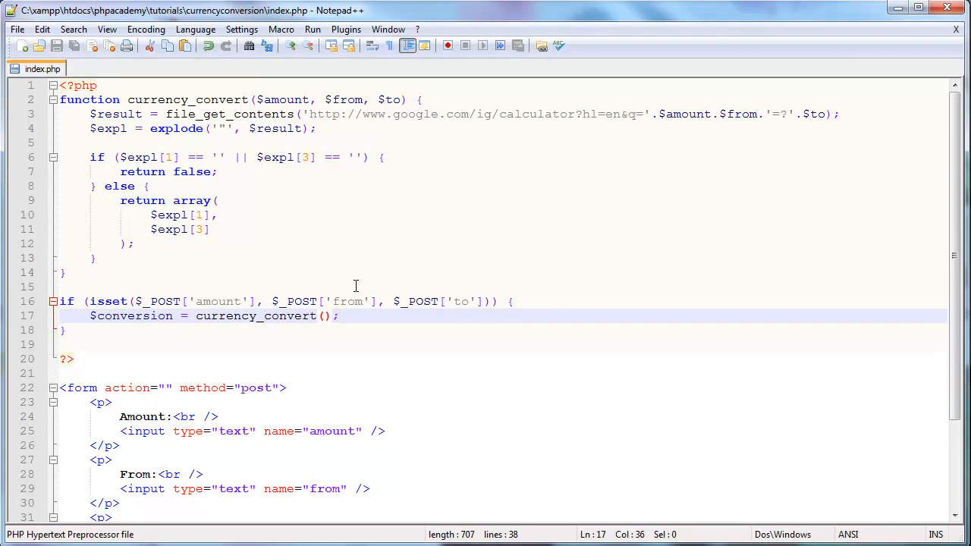
{"action": "mouse_move", "coordinate": [182, 300]}
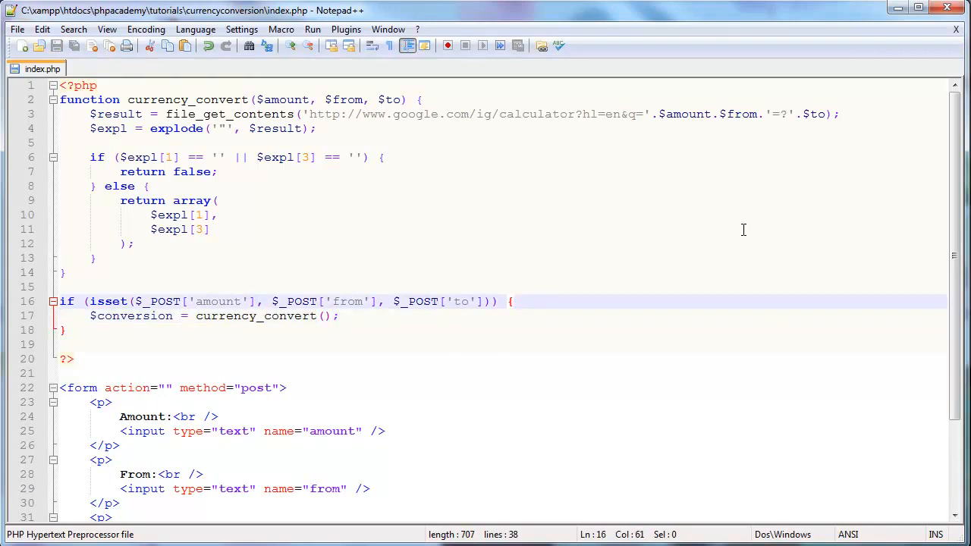
{"action": "type", "text": "$_PO"}
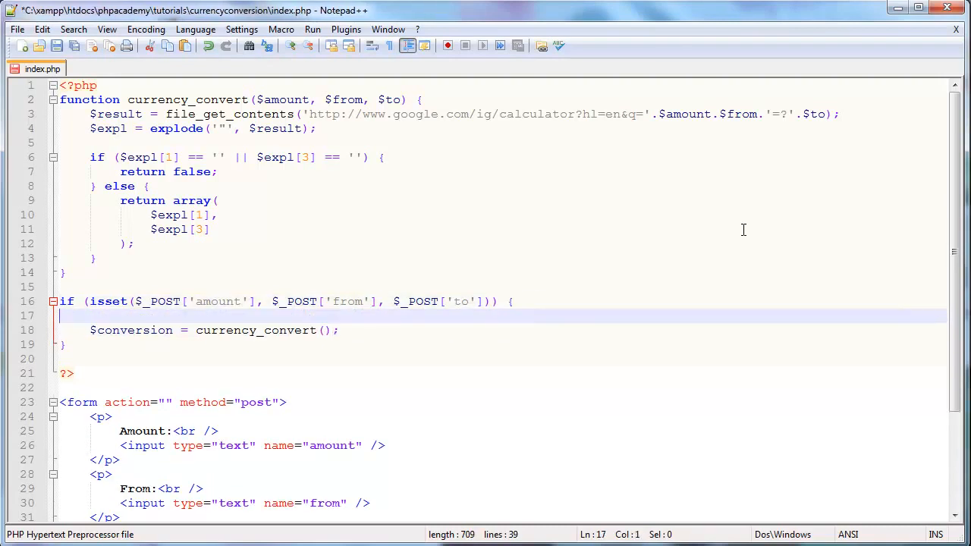
Step: Assign $amount and $from from their $_POST values
{"action": "type", "text": "$"}
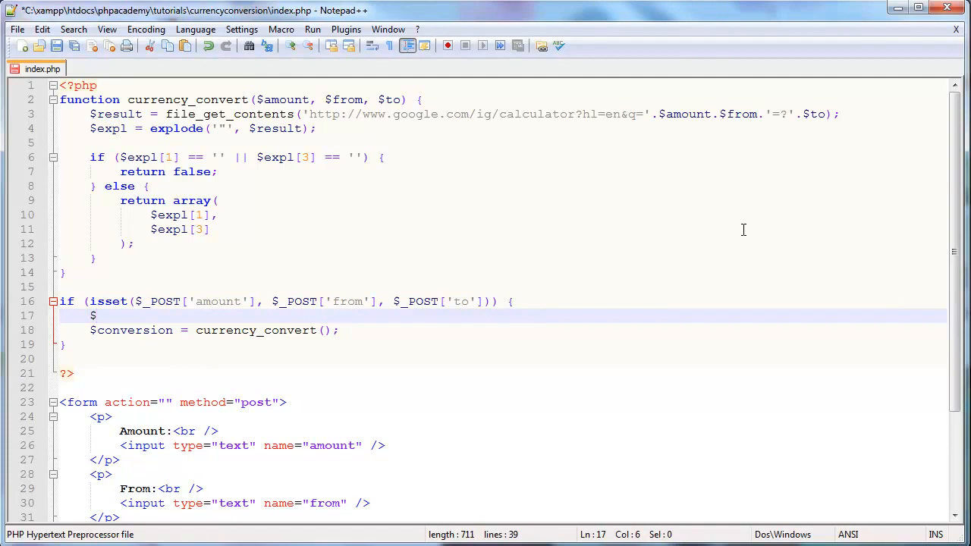
{"action": "type", "text": "amount"}
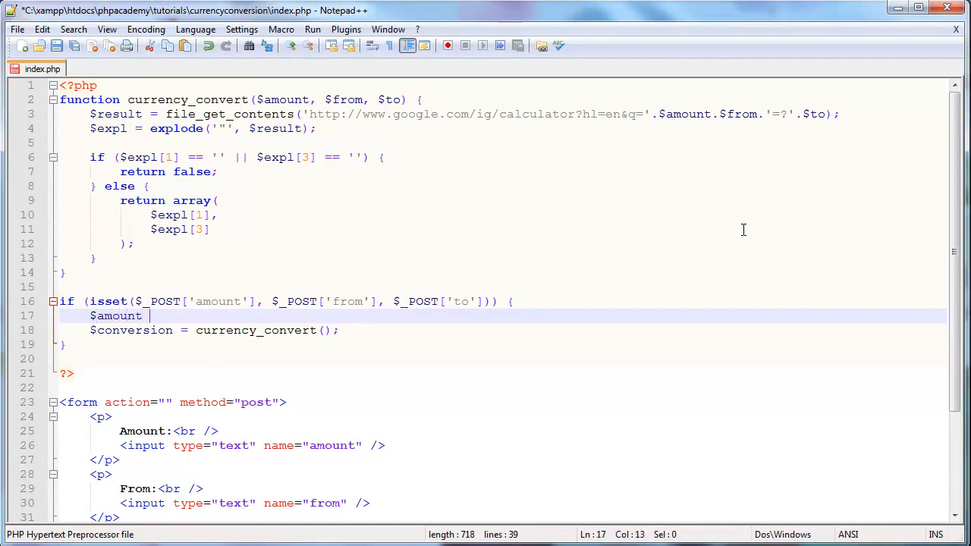
{"action": "type", "text": "= $_POST"}
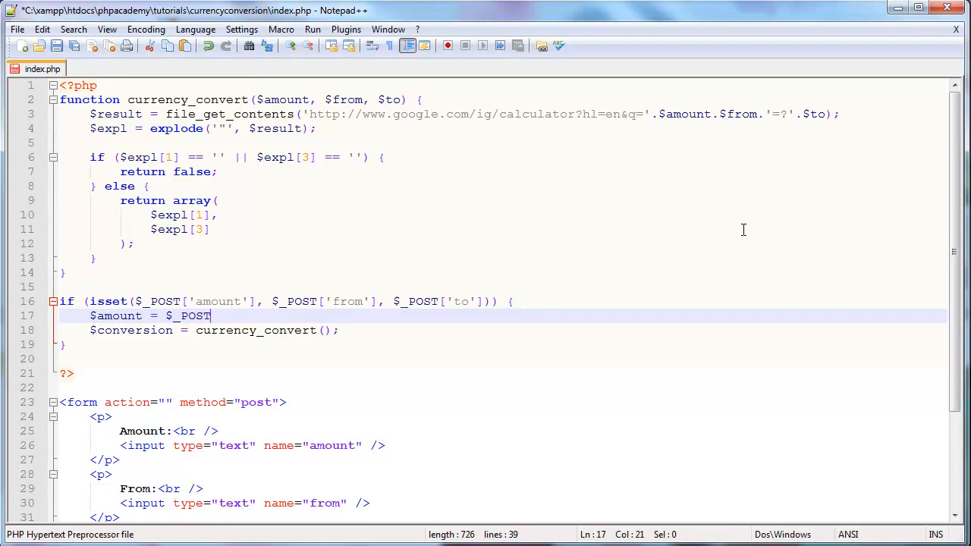
{"action": "type", "text": "['am'];"}
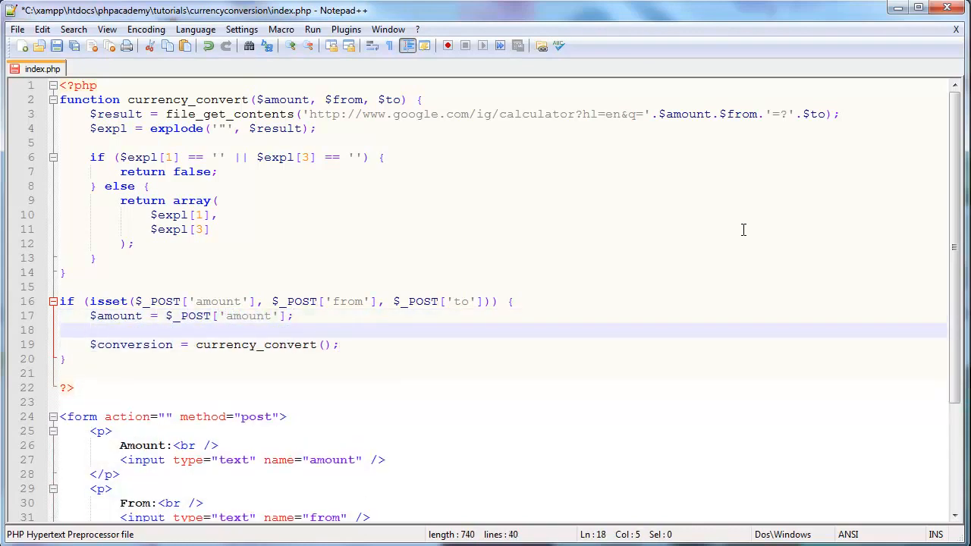
{"action": "type", "text": "$fr"}
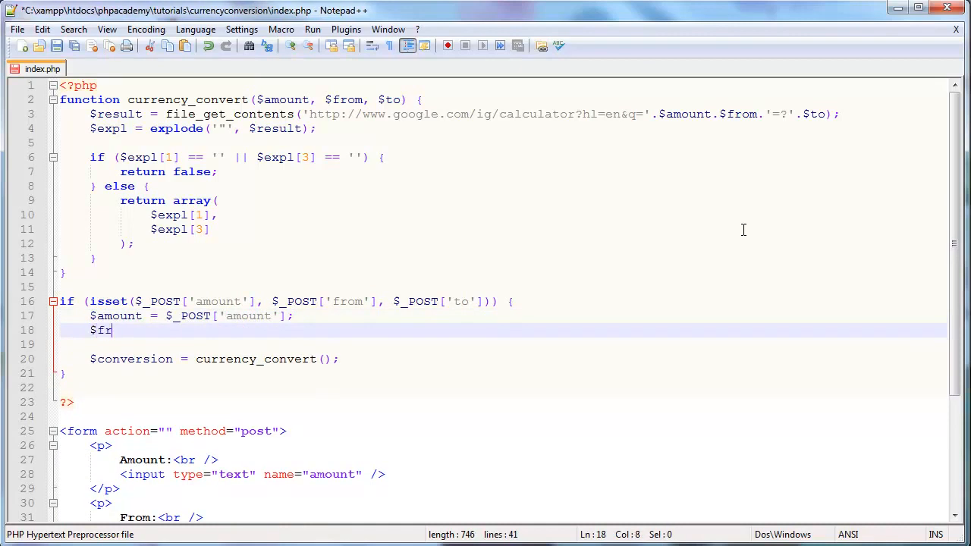
{"action": "type", "text": "om = $_POST['from'];"}
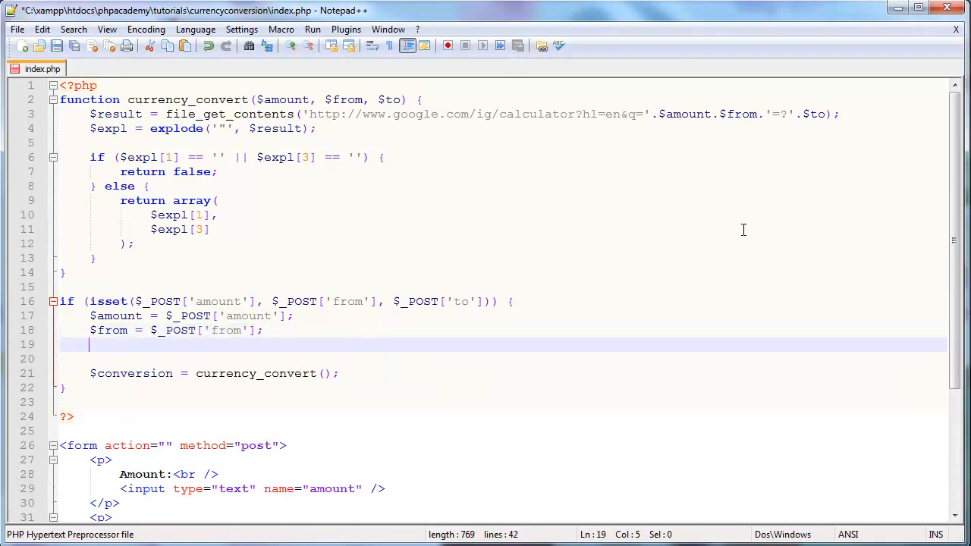
Step: Assign $to from $_POST and pass $amount, $from, $to to currency_convert
{"action": "type", "text": "$"}
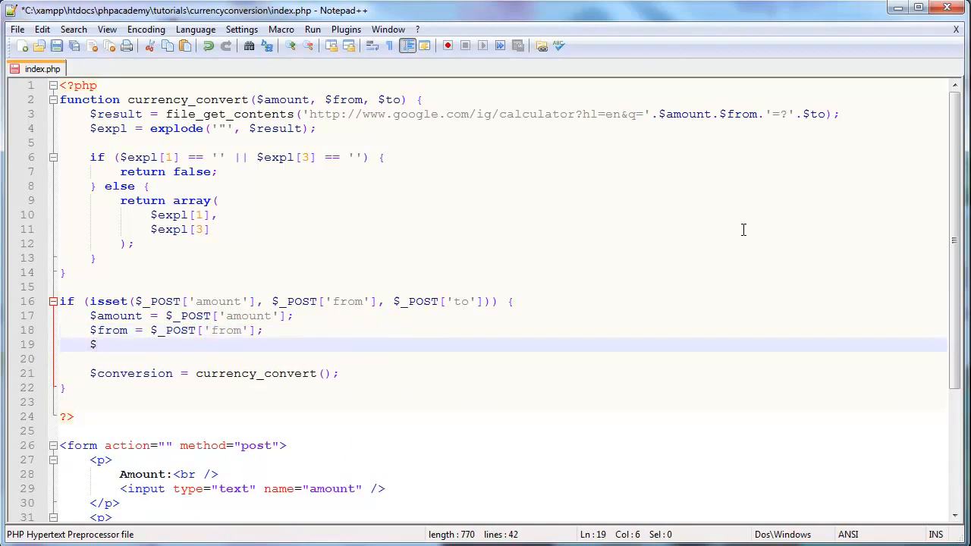
{"action": "type", "text": "to = $_POST[''];"}
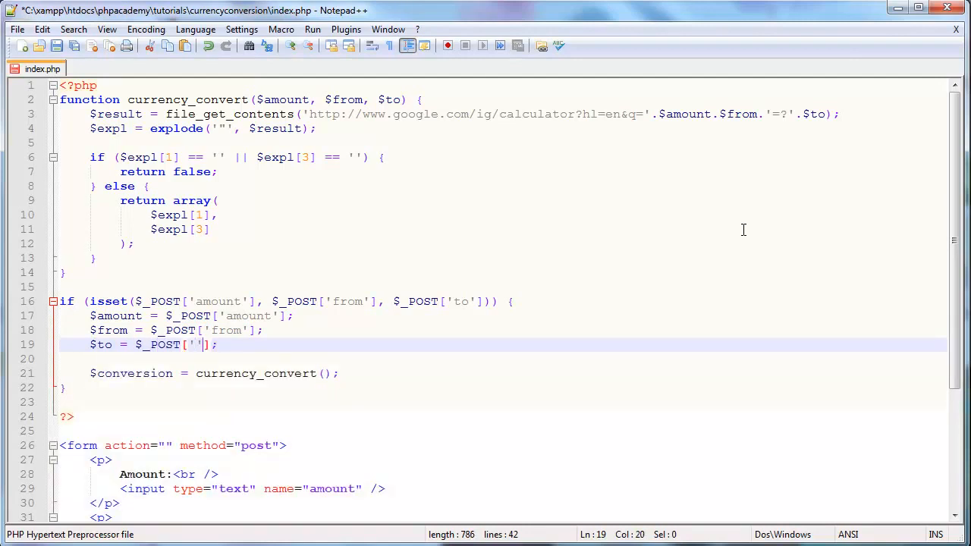
{"action": "type", "text": "to"}
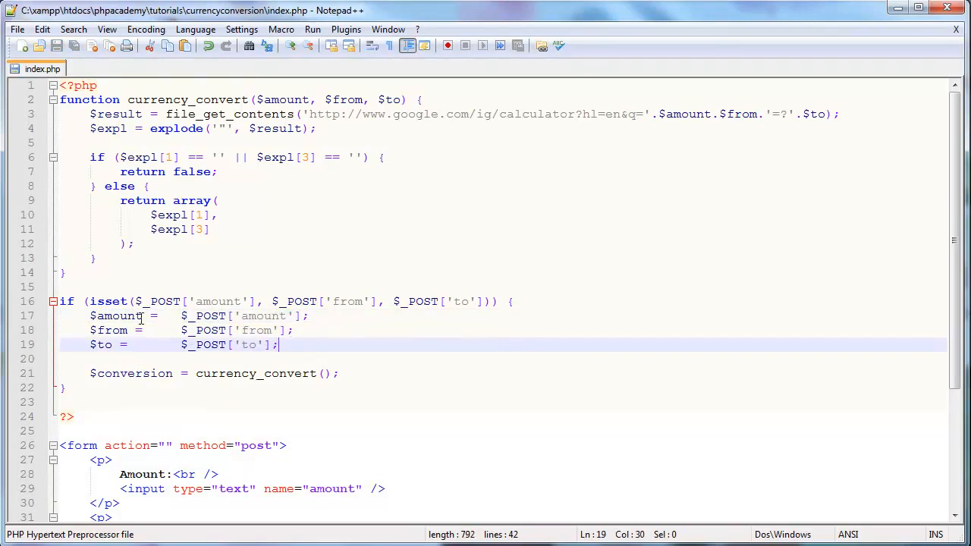
{"action": "type", "text": "$a"}
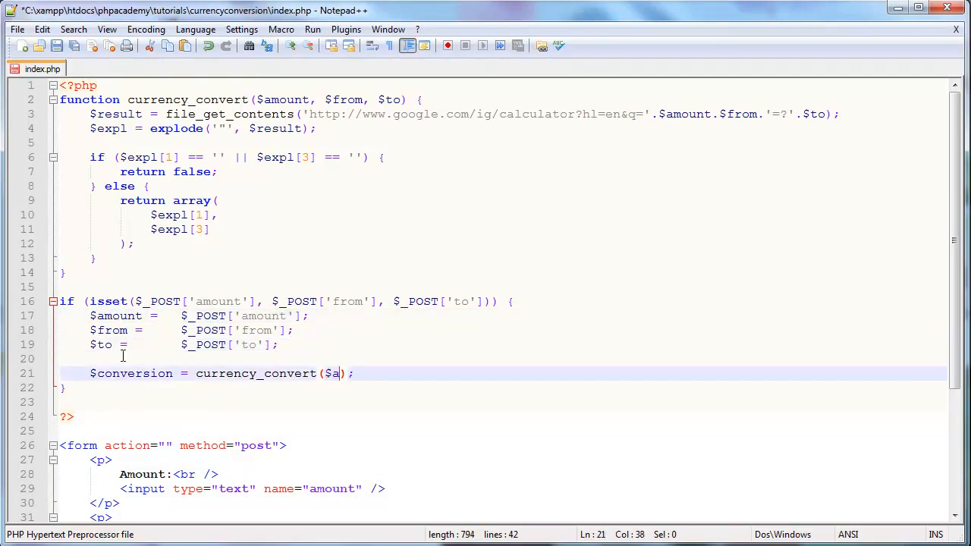
{"action": "type", "text": "mount, $from, $to"}
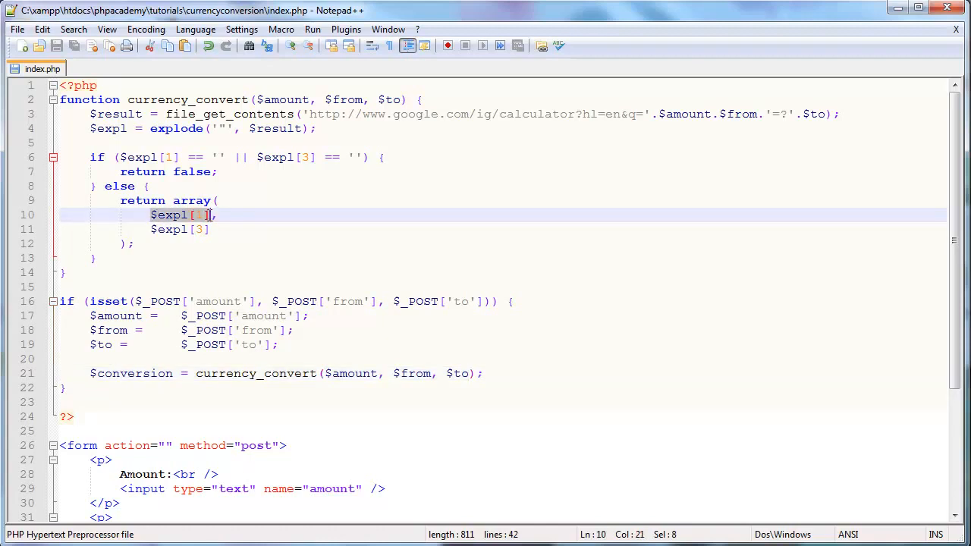
Step: Add if ($conversion == false) echoing 'Sorry, something went wrong.' with an else branch
{"action": "left_click", "coordinate": [182, 229]}
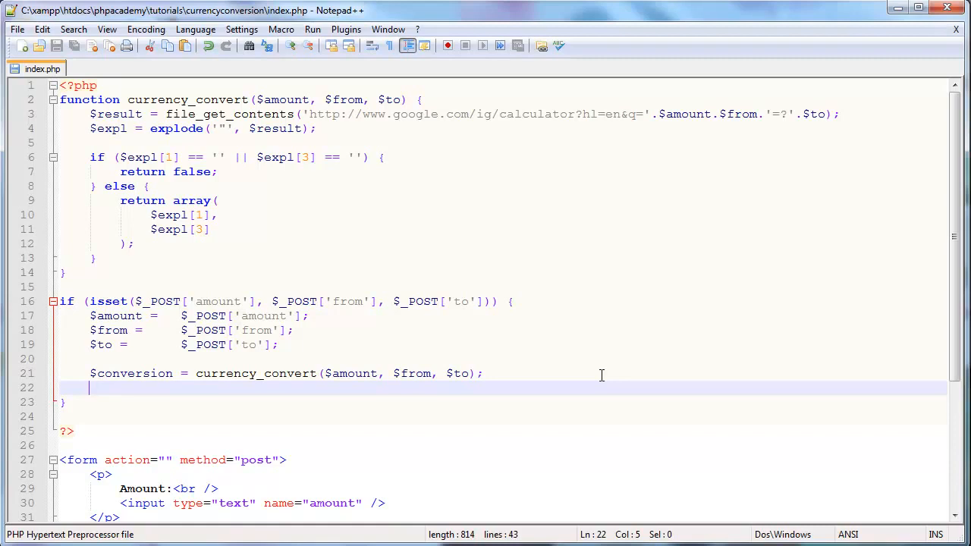
{"action": "mouse_move", "coordinate": [623, 416]}
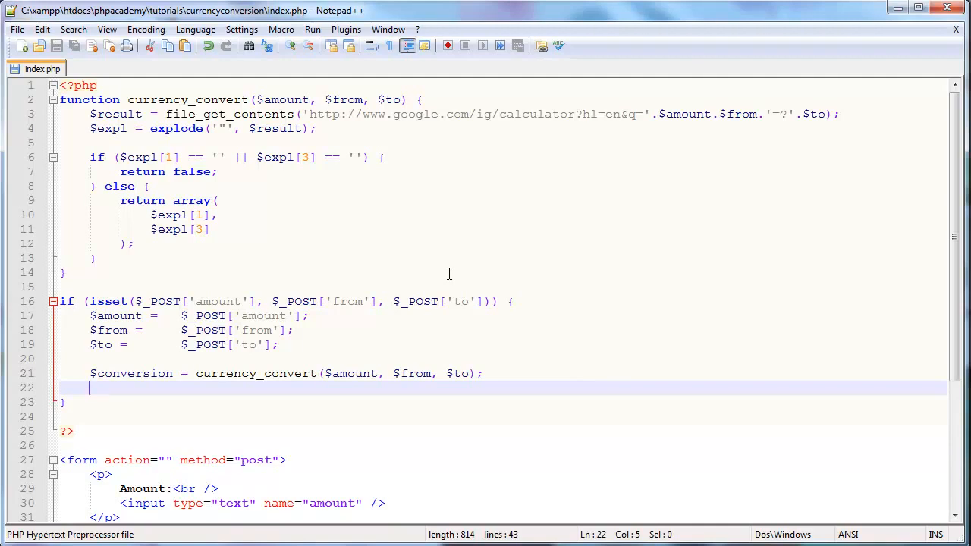
{"action": "type", "text": "if ("}
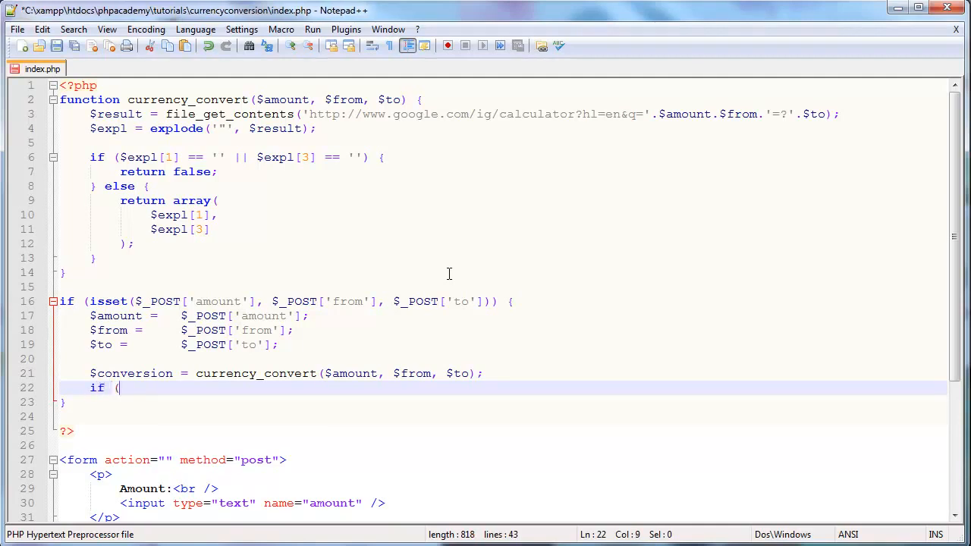
{"action": "type", "text": ") {"}
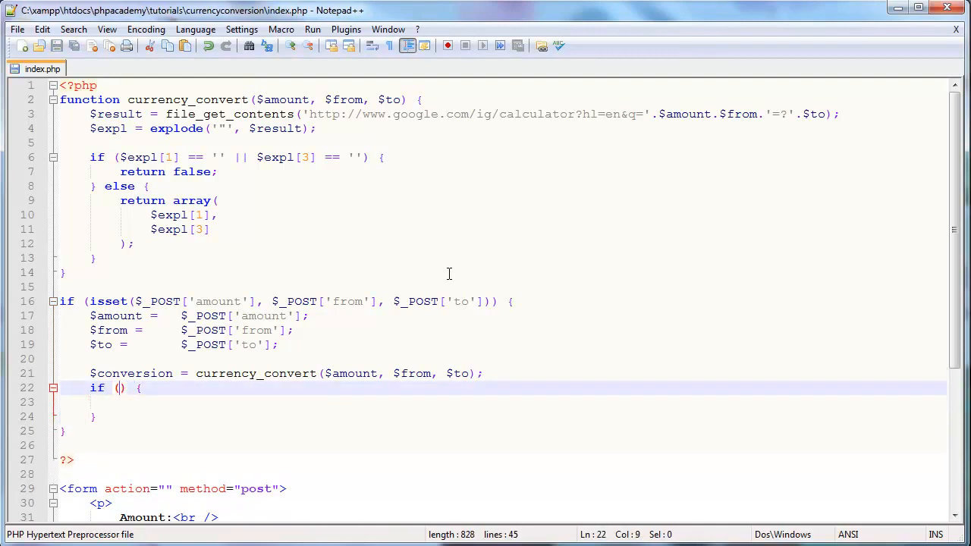
{"action": "type", "text": "$conversion == fals"}
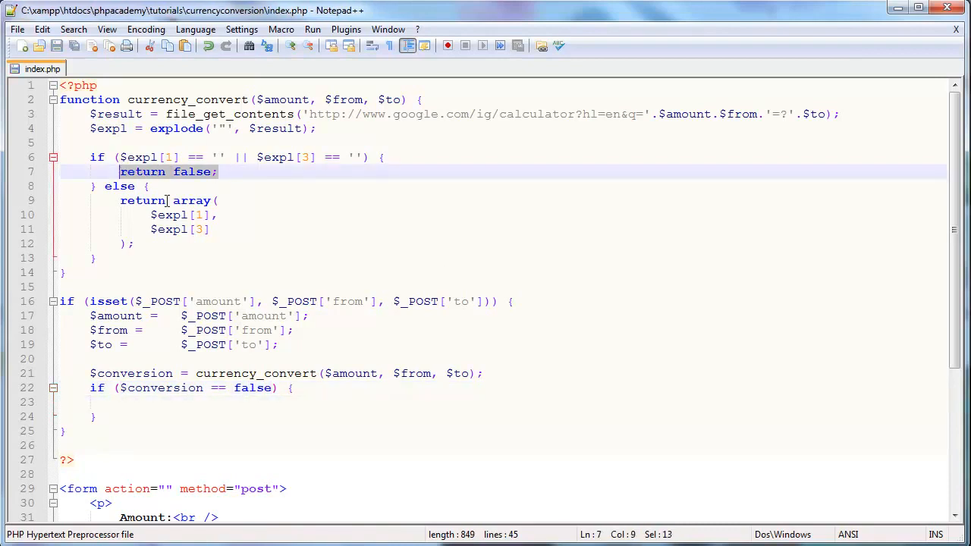
{"action": "type", "text": "echo ''"}
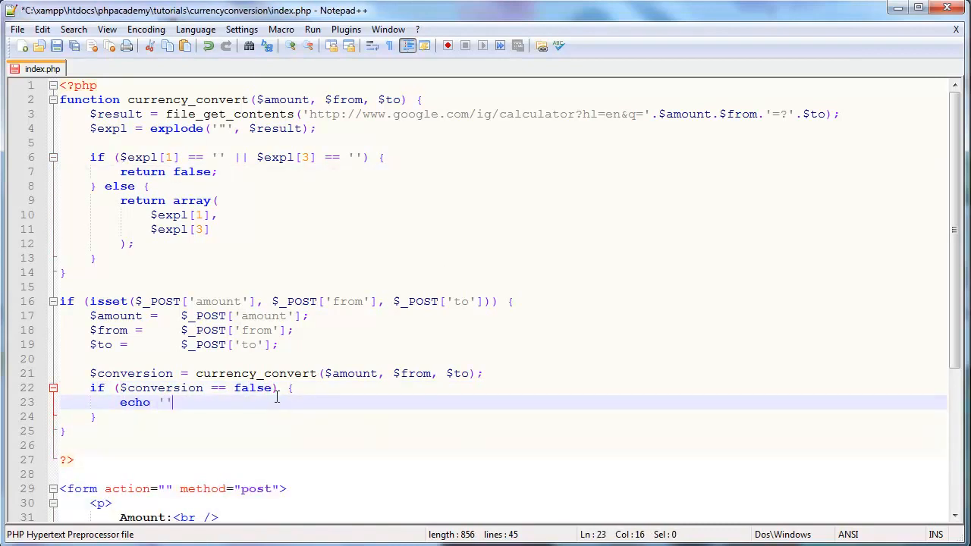
{"action": "type", "text": "Sorry, something went wrong."}
{"action": "left_click", "coordinate": [502, 416]}
{"action": "type", "text": " else {"}
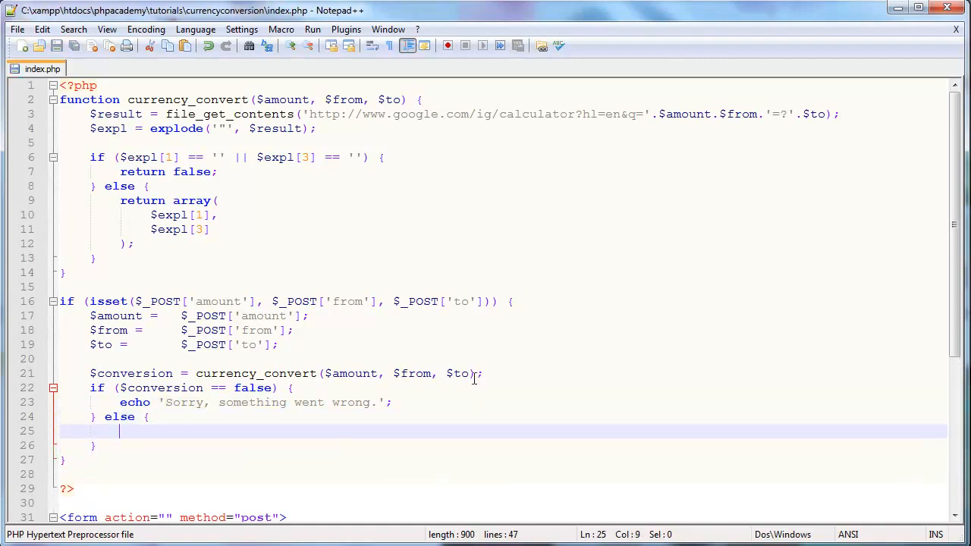
{"action": "scroll", "scroll_direction": "down", "scroll_amount": 3}
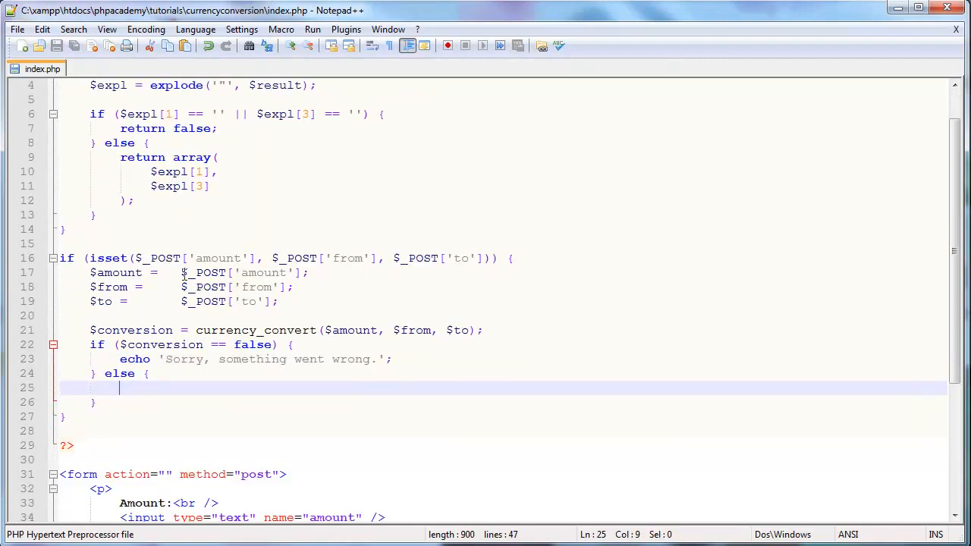
Step: Cast the posted amount to an integer with (int) before assigning it to $amount
{"action": "type", "text": "()"}
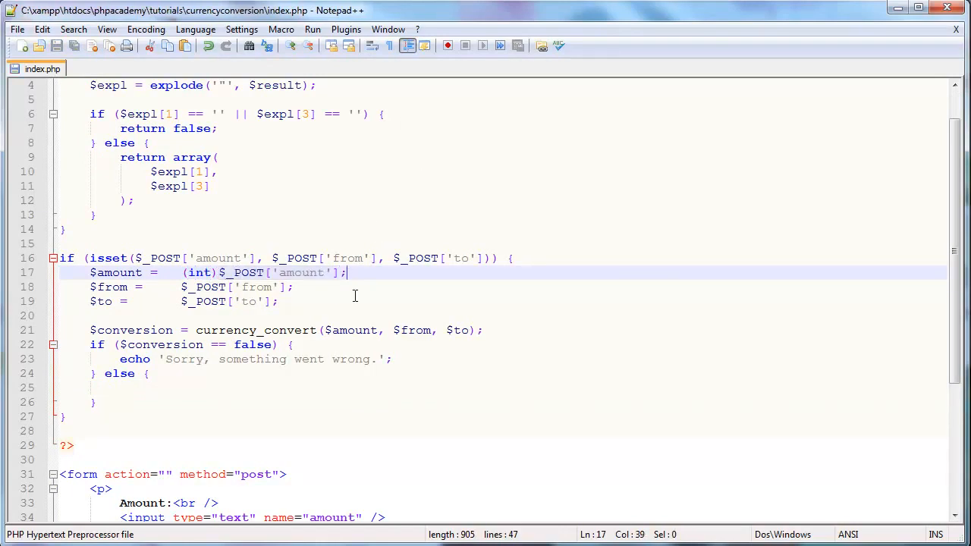
{"action": "mouse_move", "coordinate": [386, 243]}
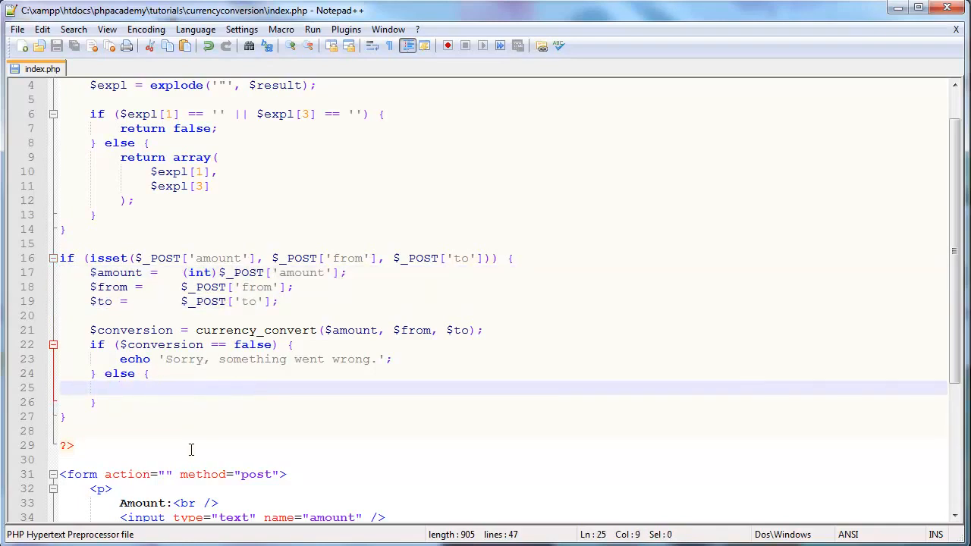
Step: Make the else branch echo $conversion[0], ' = ', $conversion[1] and save index.php
{"action": "type", "text": "echo '';"}
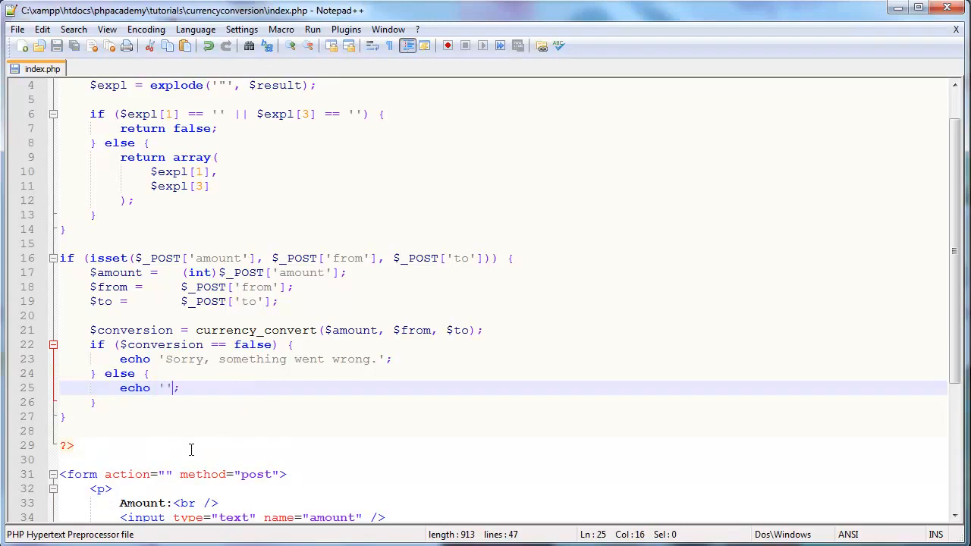
{"action": "type", "text": "$c"}
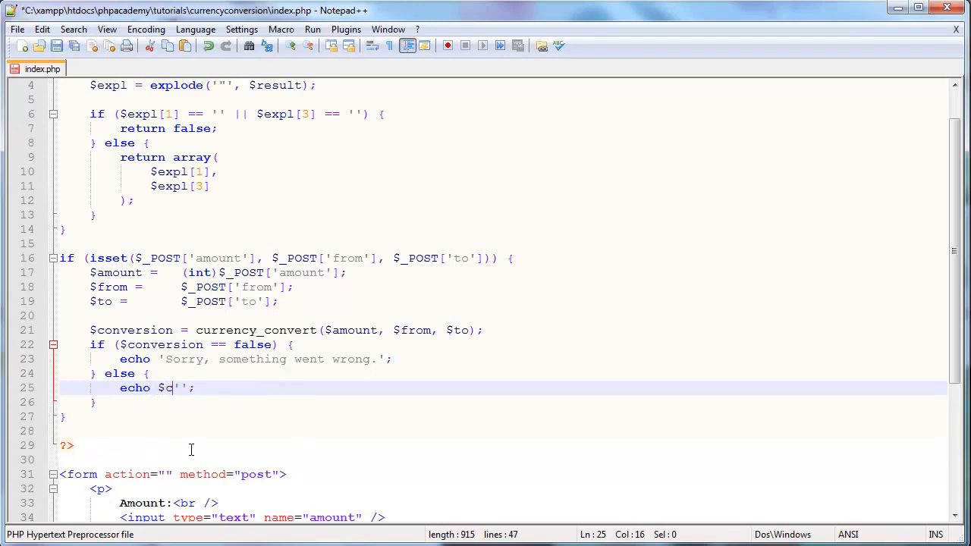
{"action": "type", "text": "onversion[]"}
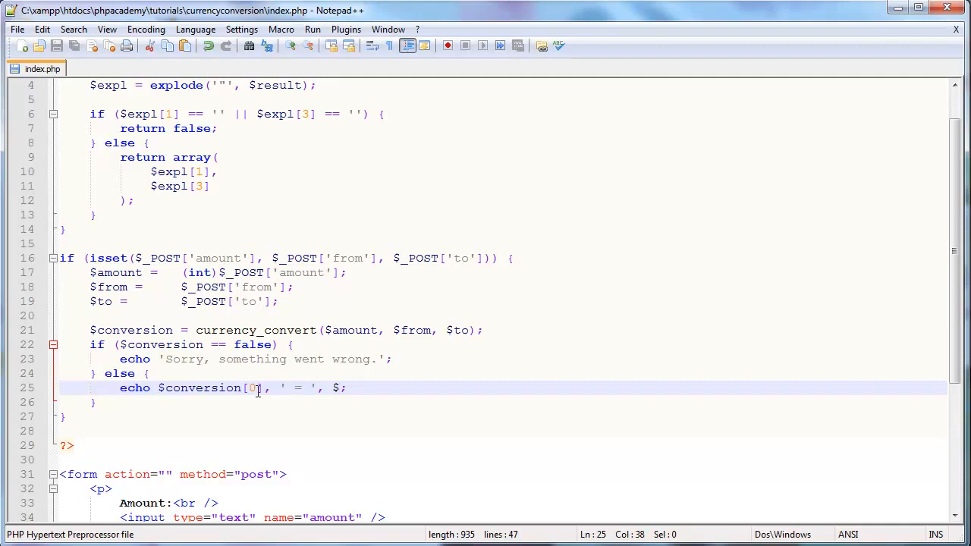
{"action": "type", "text": "co"}
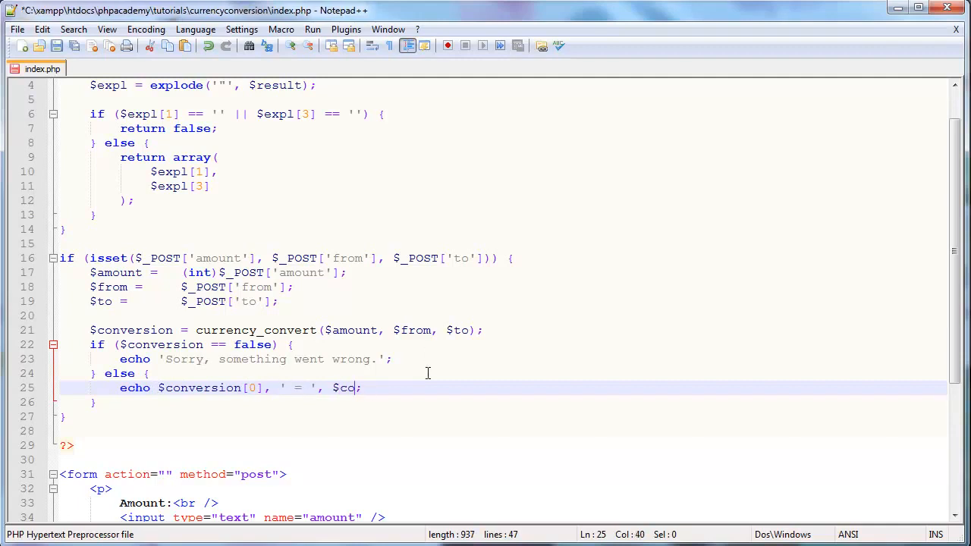
{"action": "type", "text": "nversion[]"}
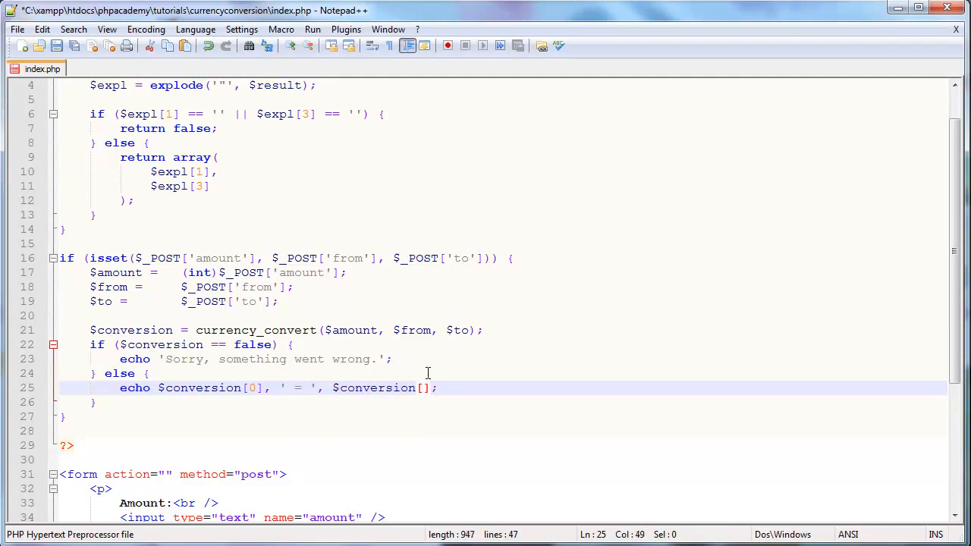
{"action": "type", "text": "1"}
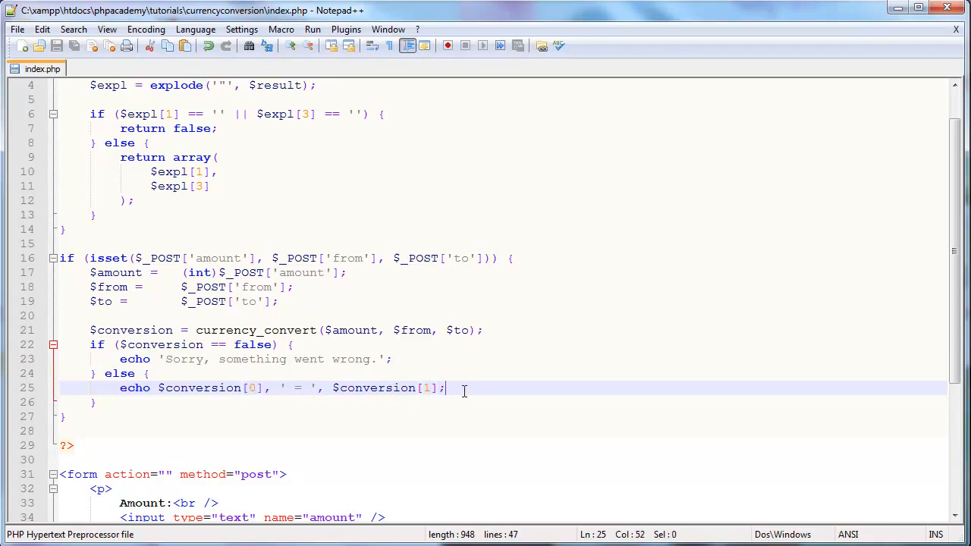
{"action": "mouse_move", "coordinate": [97, 43]}
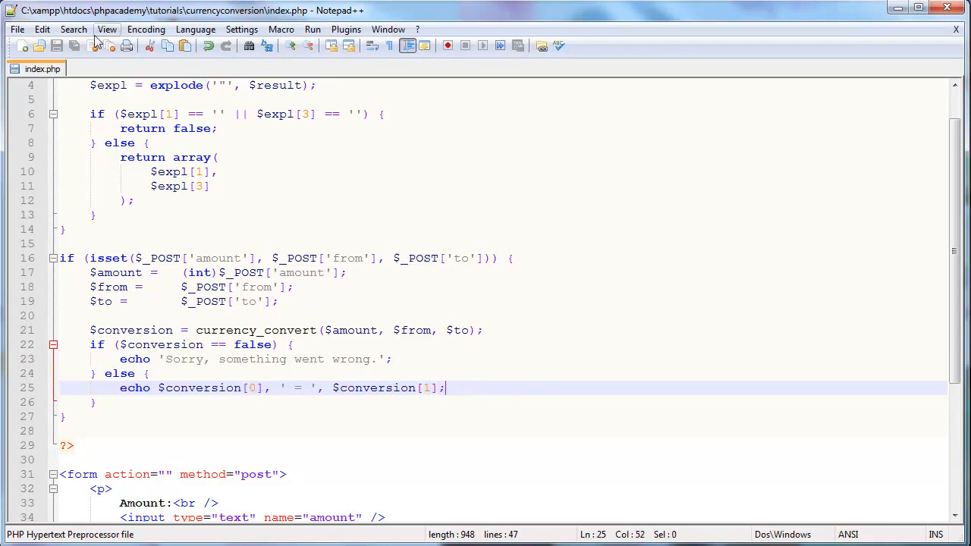
{"action": "mouse_move", "coordinate": [276, 326]}
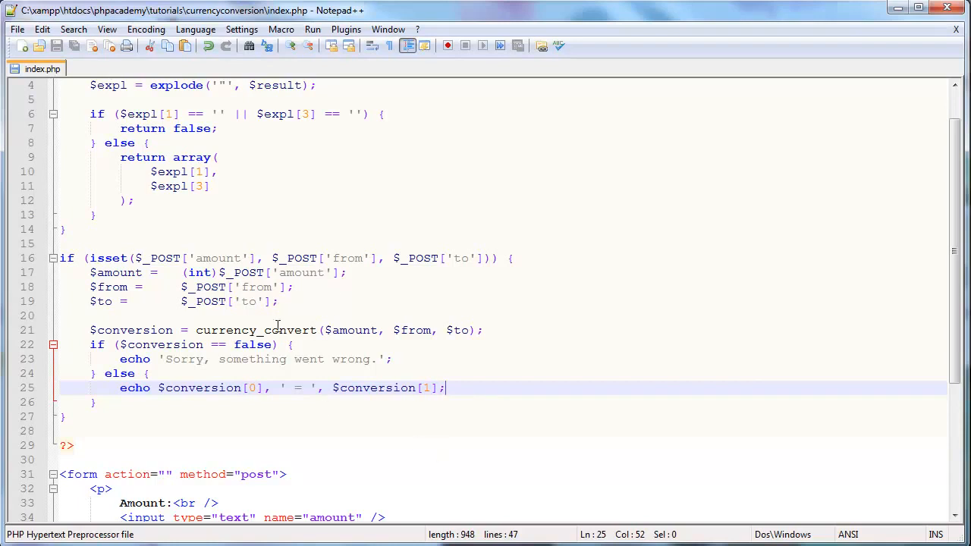
{"action": "mouse_move", "coordinate": [422, 379]}
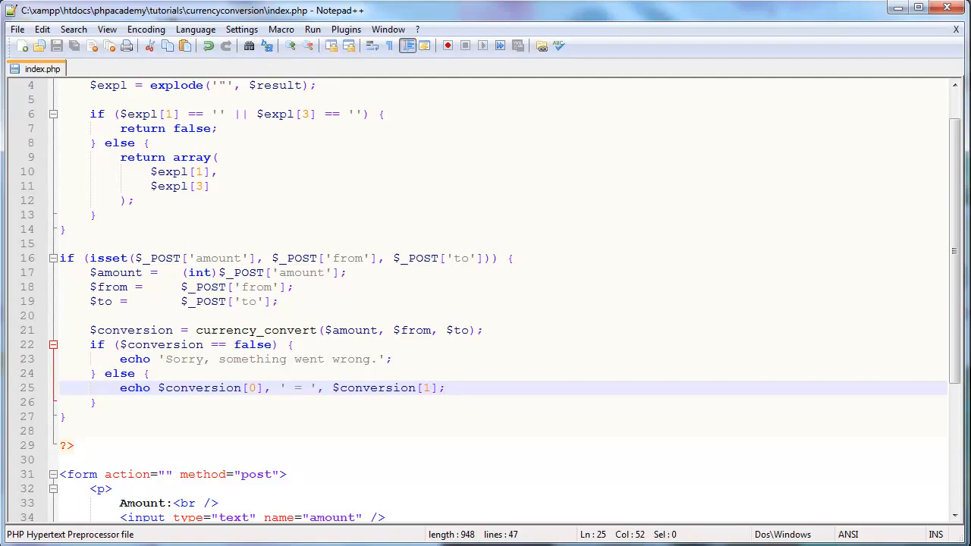
{"action": "scroll", "scroll_direction": "down", "scroll_amount": 3}
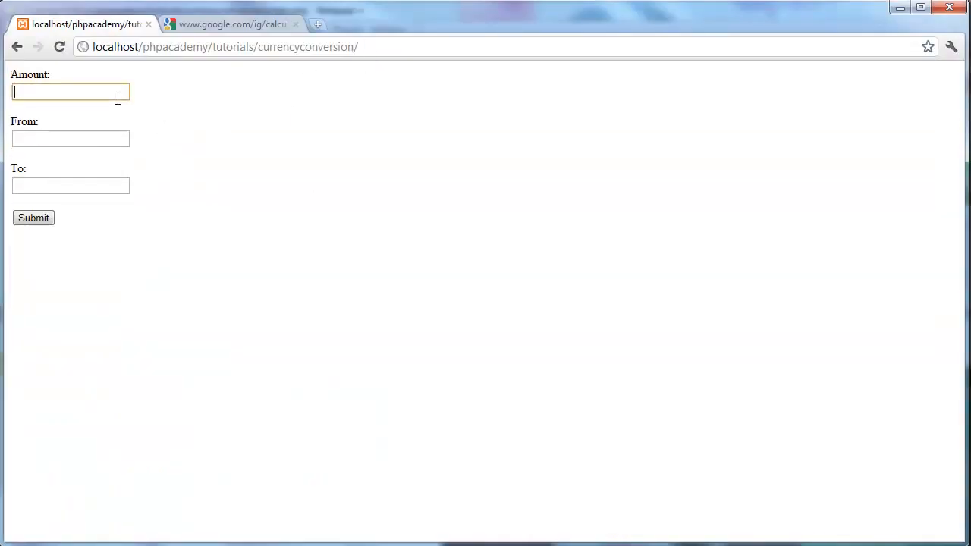
Step: Submit 50 usd to British pounds and read the result '50 U.S. dollars = 31.6355584 British pounds'
{"action": "type", "text": "50"}
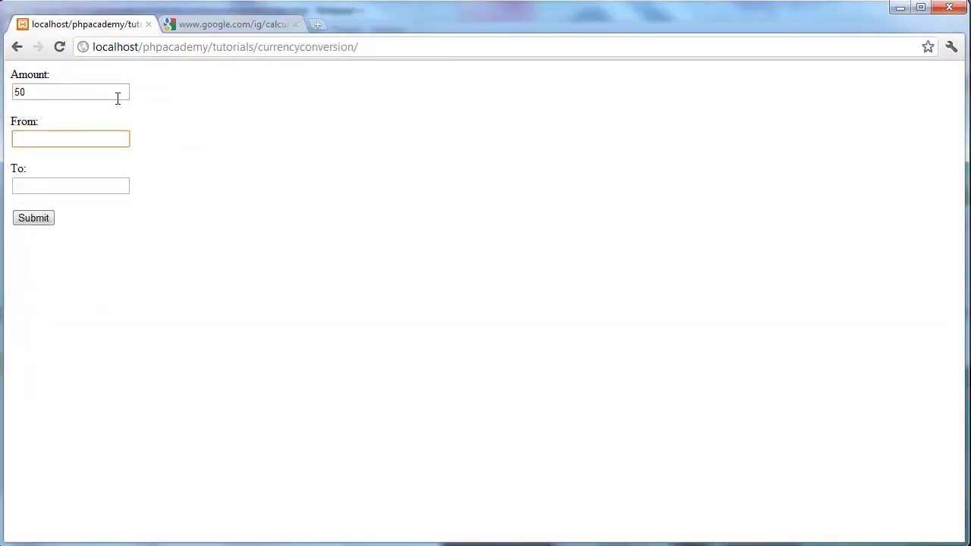
{"action": "type", "text": "usd"}
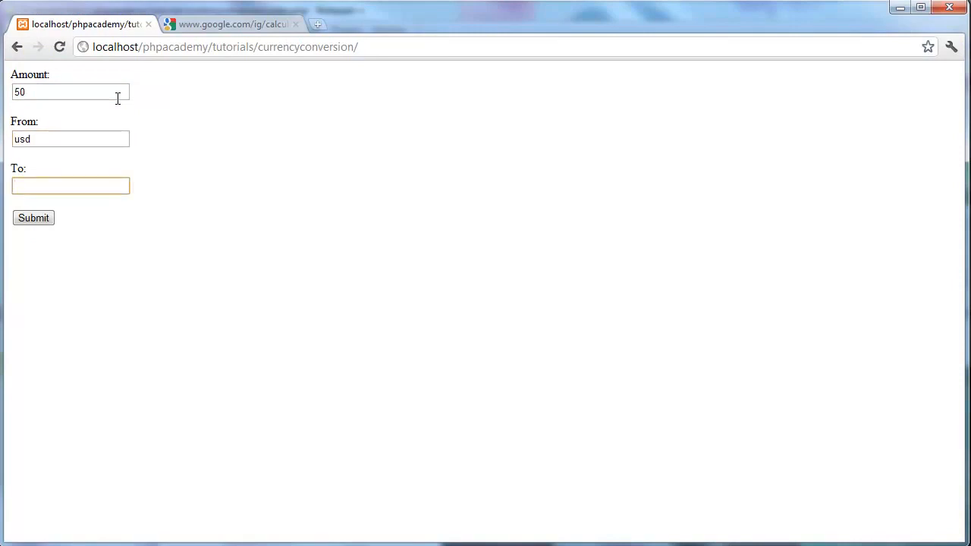
{"action": "left_click", "coordinate": [34, 219]}
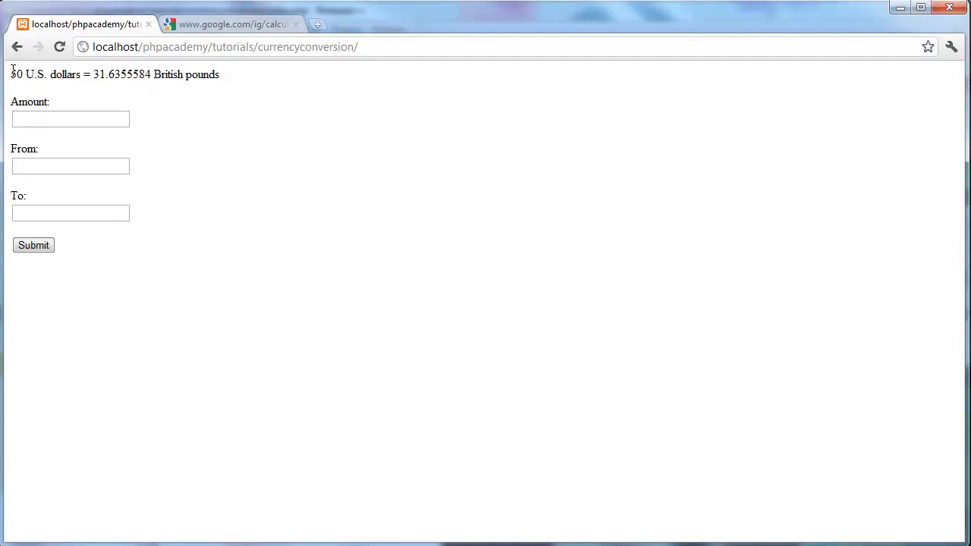
{"action": "double_click", "coordinate": [100, 75]}
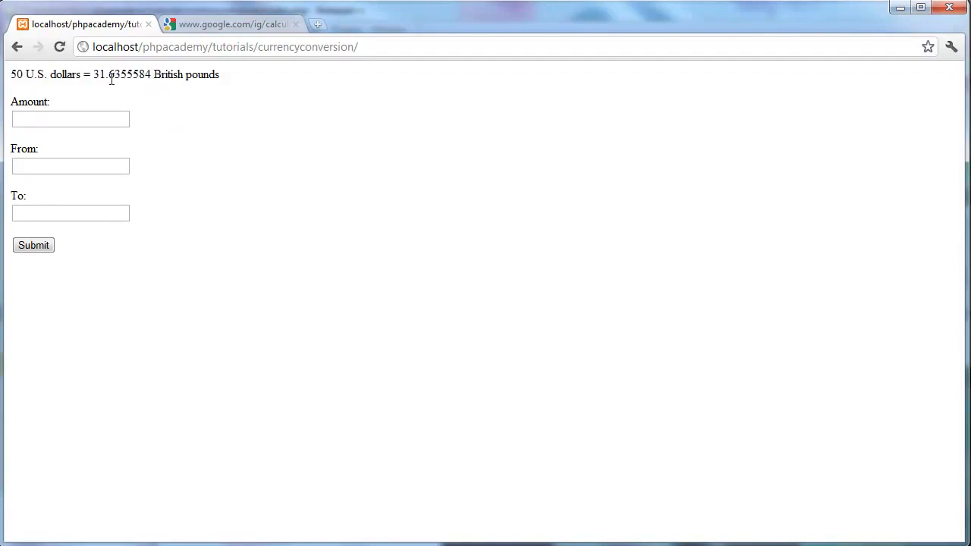
{"action": "right_click", "coordinate": [180, 130]}
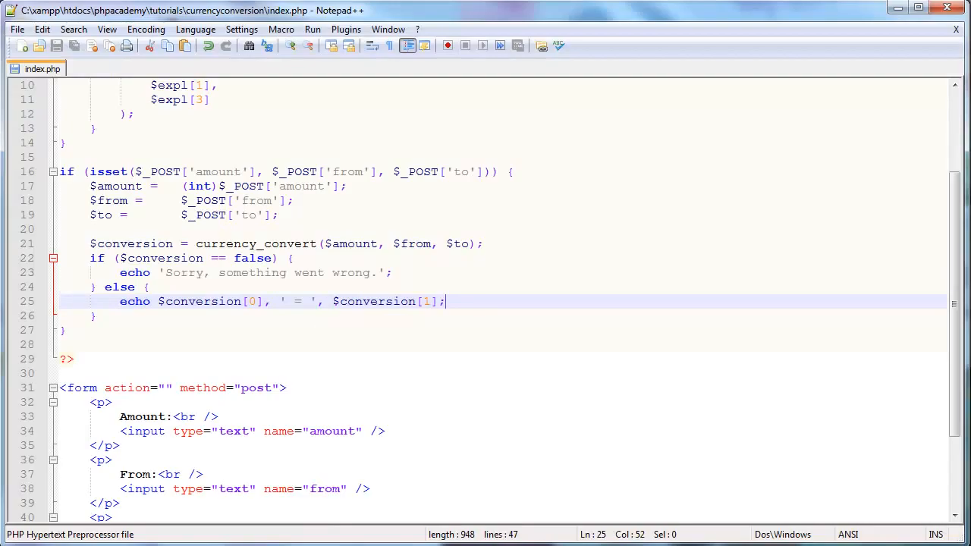
{"action": "mouse_move", "coordinate": [391, 209]}
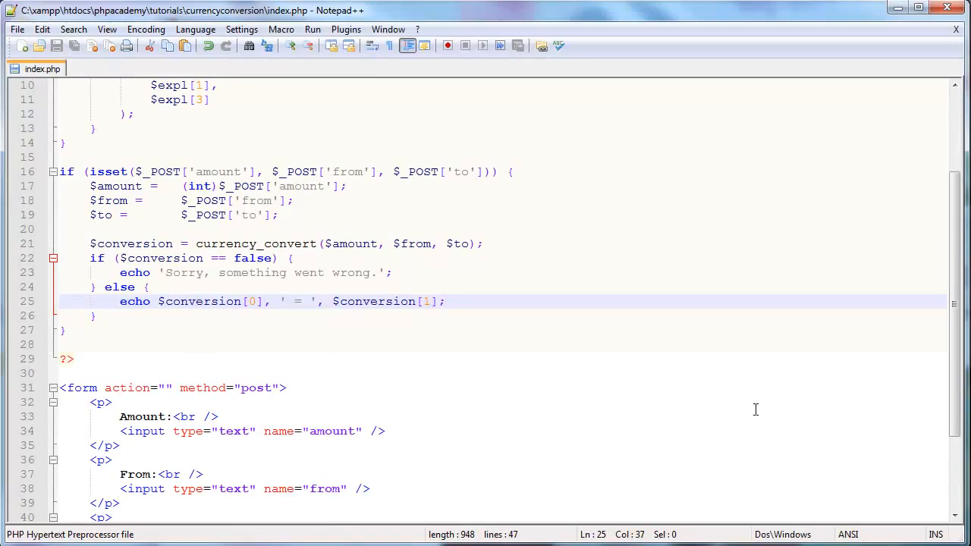
Step: Insert (int) casts before the conversion values on line 25 so the result shows '50 = 31'
{"action": "scroll", "scroll_direction": "up", "scroll_amount": 3}
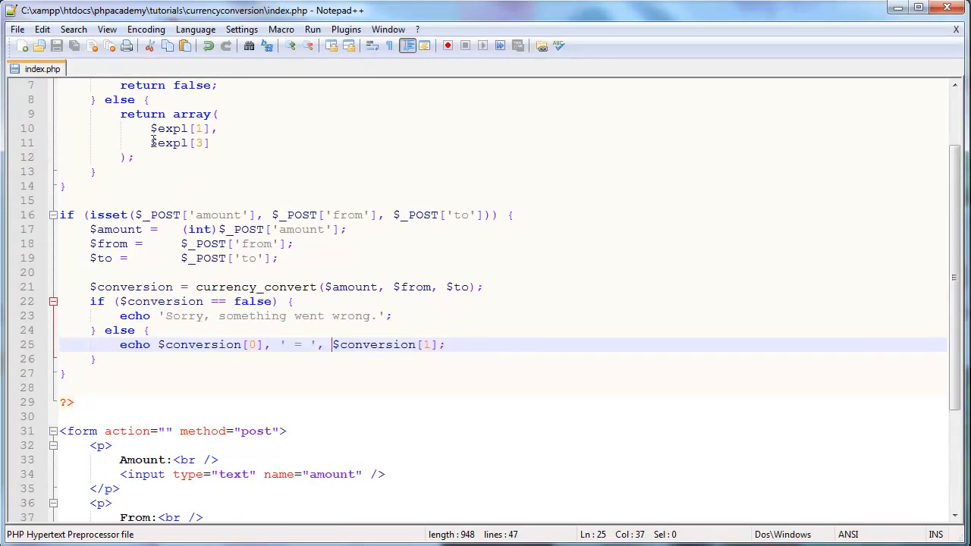
{"action": "left_click", "coordinate": [151, 127]}
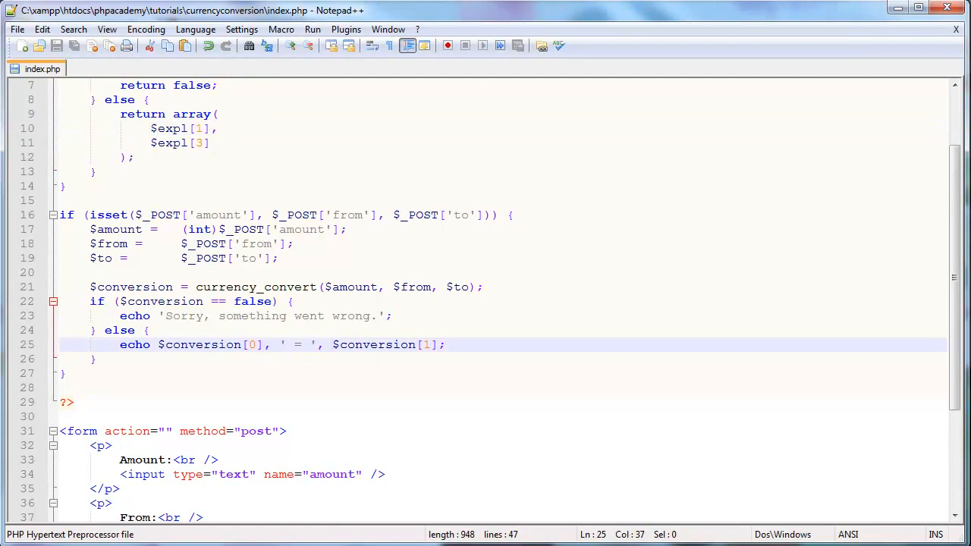
{"action": "type", "text": "(int)"}
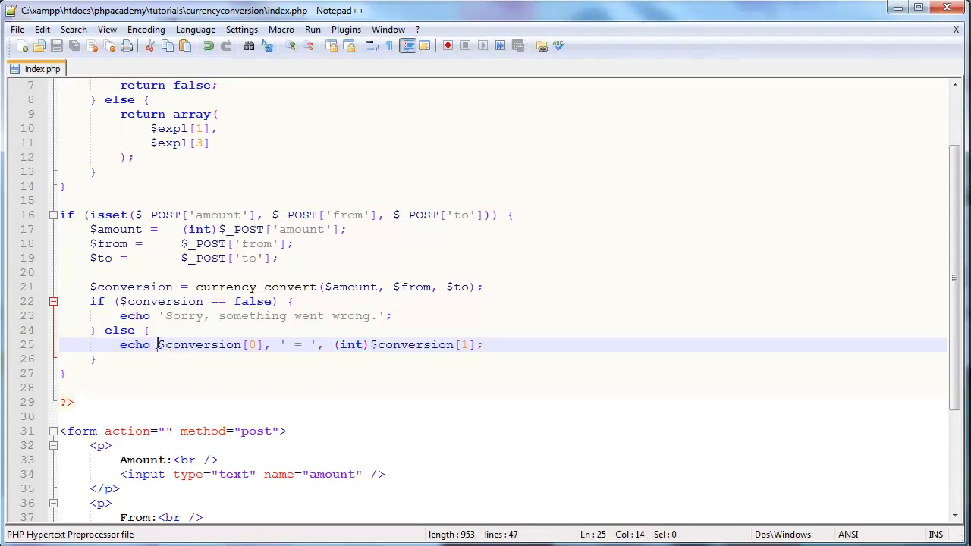
{"action": "type", "text": "(int)"}
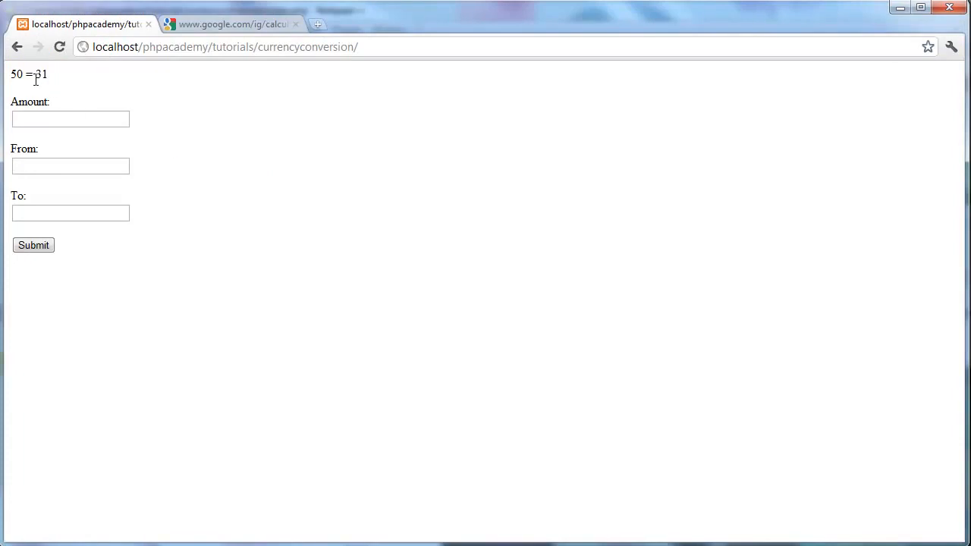
{"action": "mouse_move", "coordinate": [422, 376]}
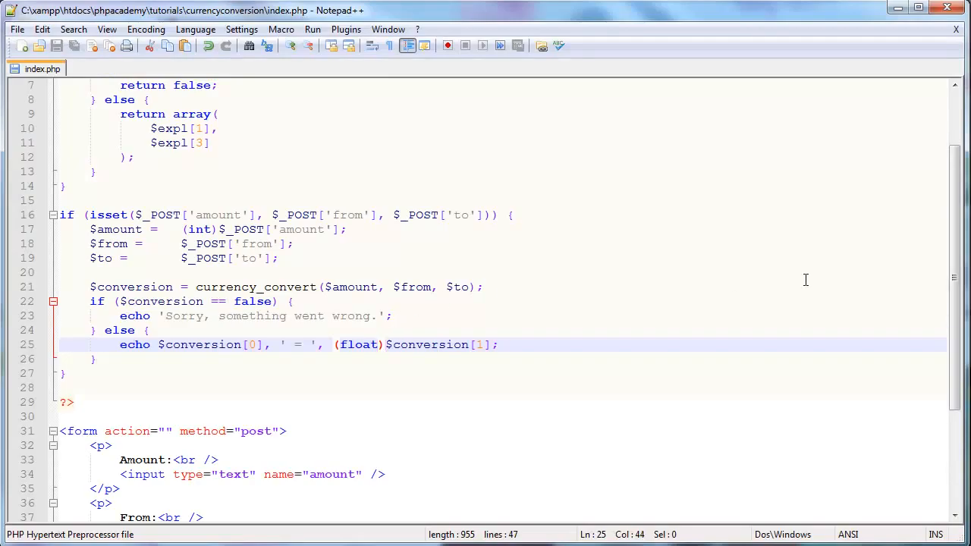
Step: Wrap the float-cast converted amount in number_format(..., 2) on line 25
{"action": "type", "text": "number_format("}
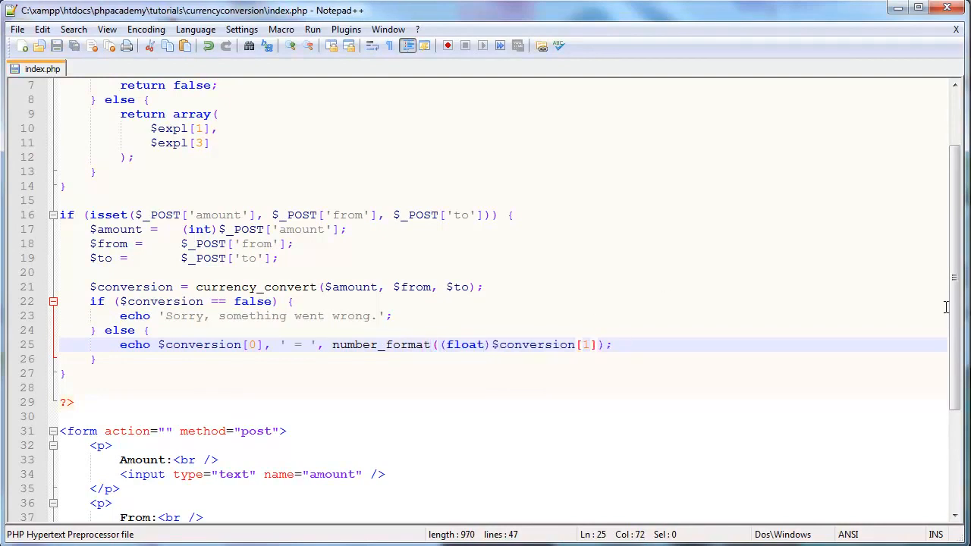
{"action": "type", "text": ", 2"}
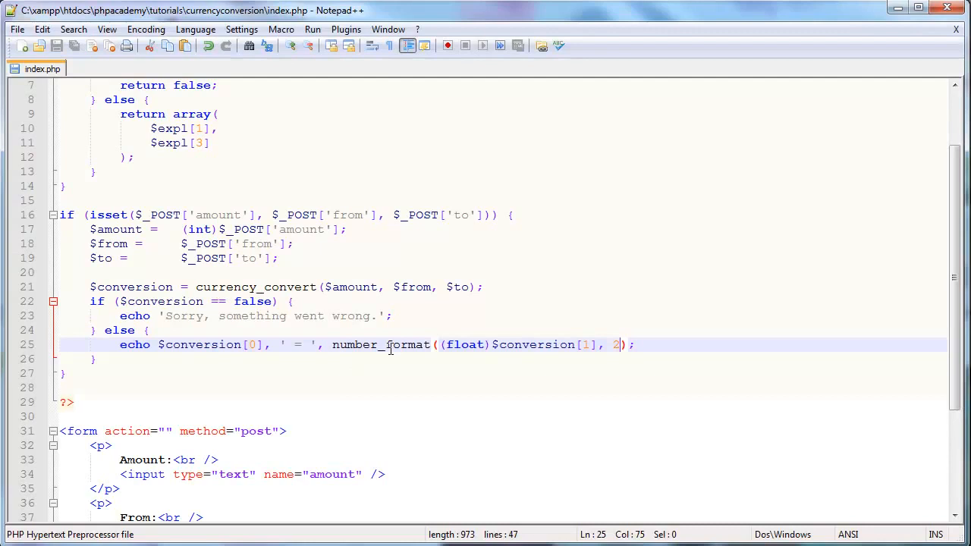
{"action": "mouse_move", "coordinate": [470, 337]}
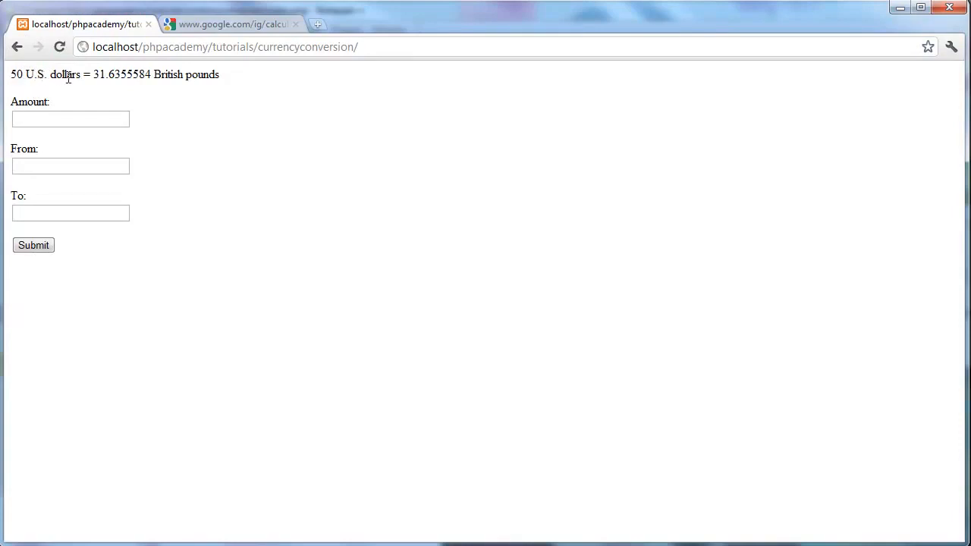
Step: Submit gibberish amount and currency values and get 'Sorry, something went wrong.'
{"action": "left_click", "coordinate": [70, 119]}
{"action": "type", "text": "ghsg"}
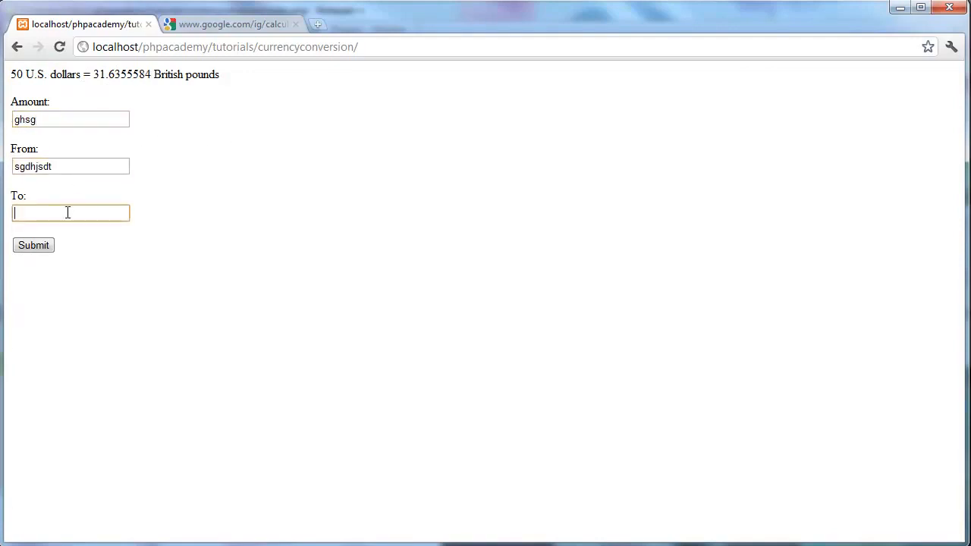
{"action": "left_click", "coordinate": [34, 246]}
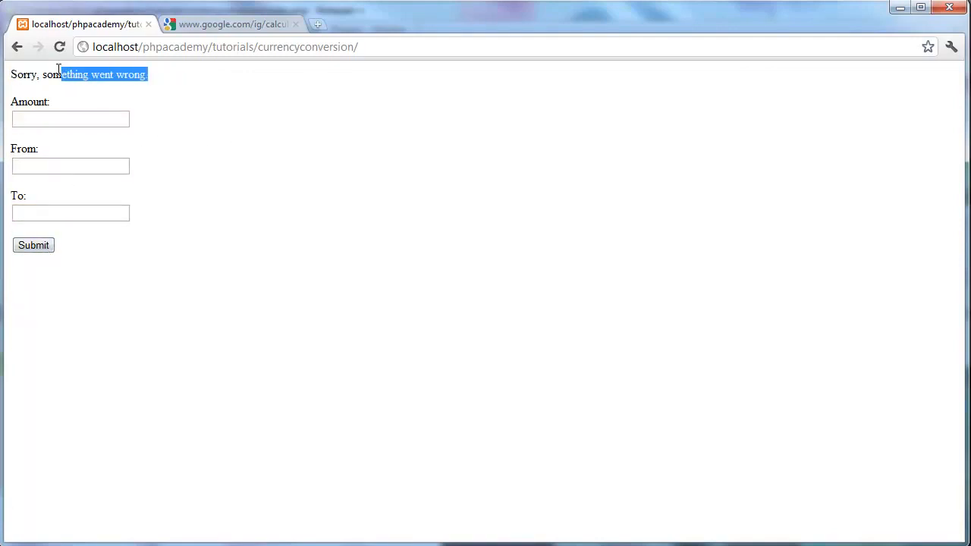
{"action": "left_click", "coordinate": [310, 188]}
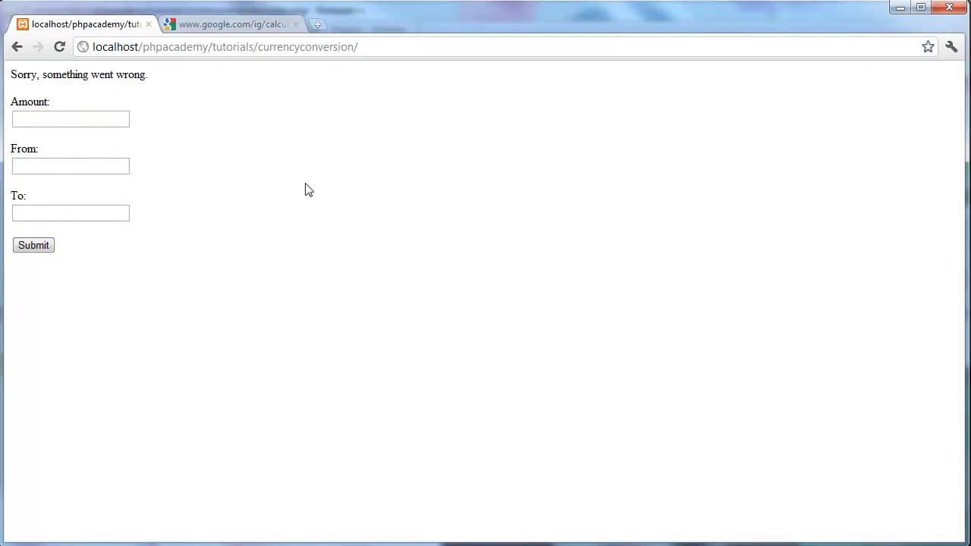
{"action": "mouse_move", "coordinate": [295, 435]}
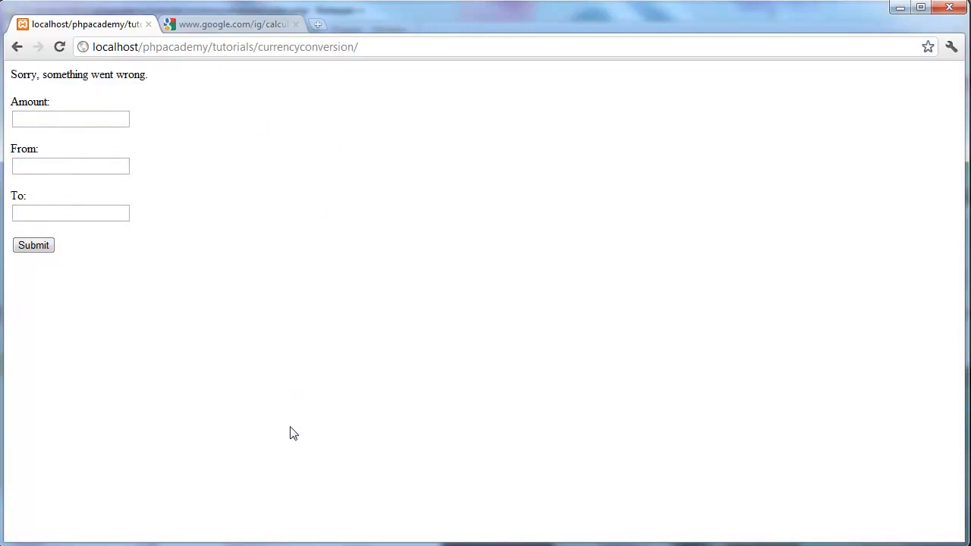
{"action": "left_click", "coordinate": [230, 24]}
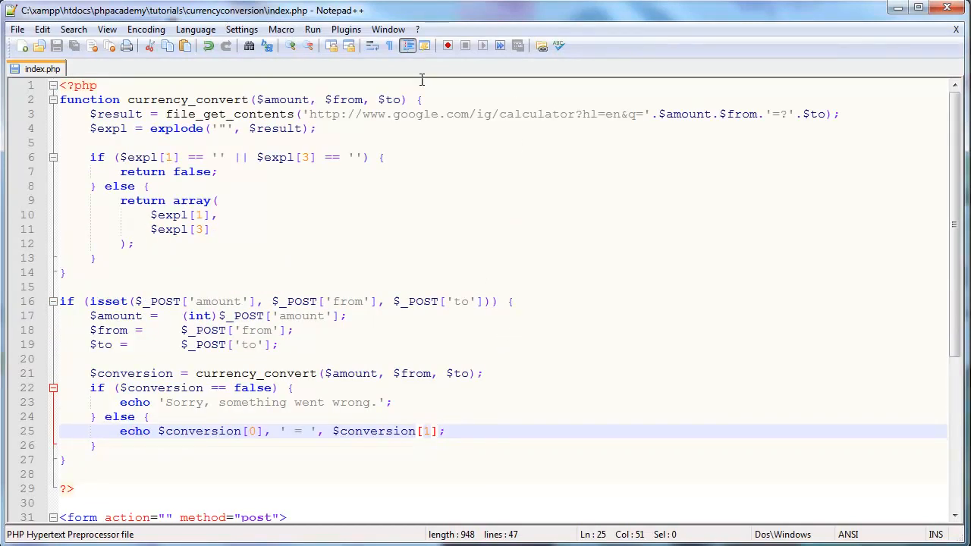
{"action": "mouse_move", "coordinate": [136, 116]}
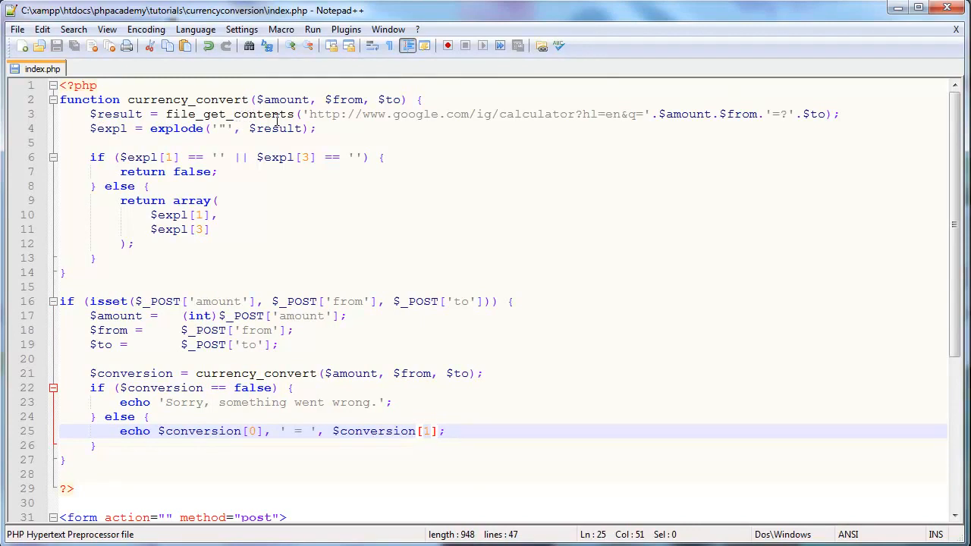
{"action": "mouse_move", "coordinate": [219, 195]}
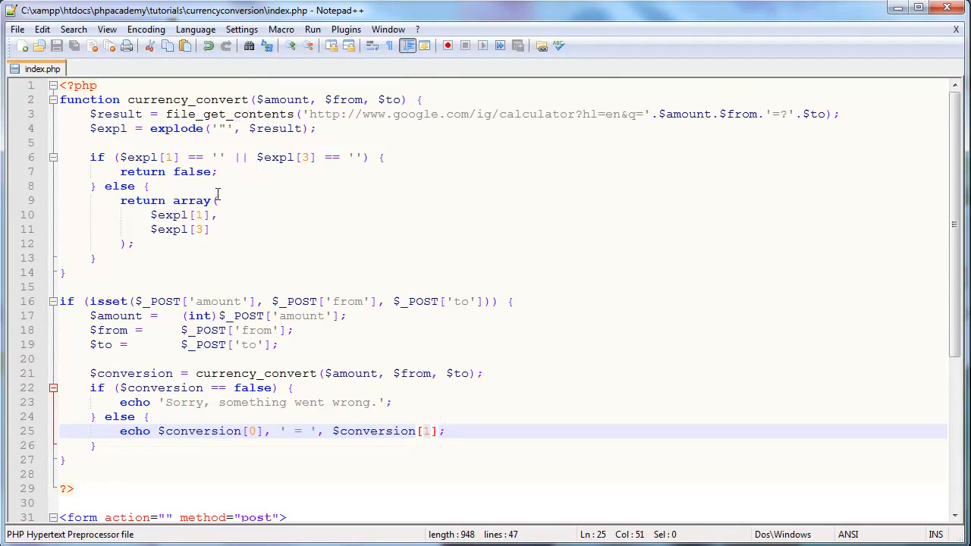
{"action": "mouse_move", "coordinate": [158, 172]}
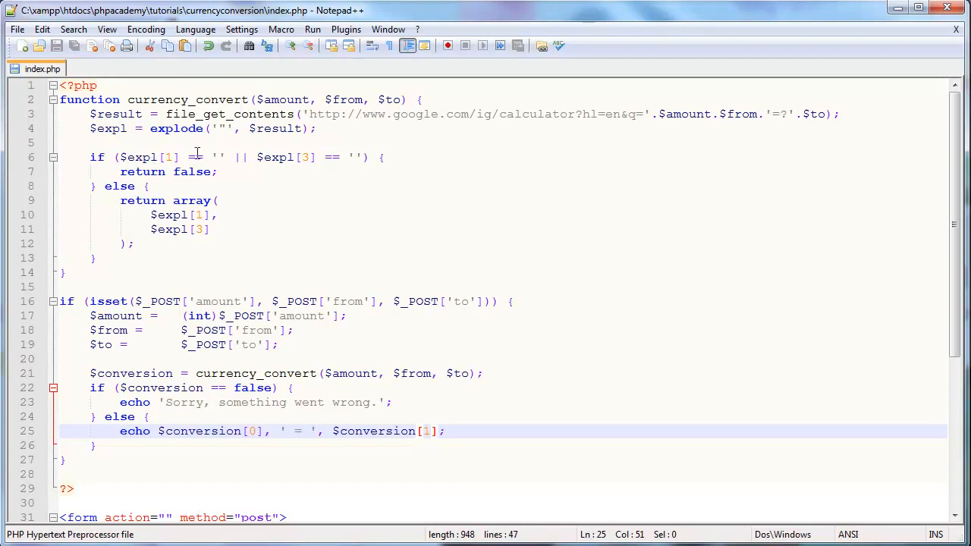
{"action": "mouse_move", "coordinate": [249, 200]}
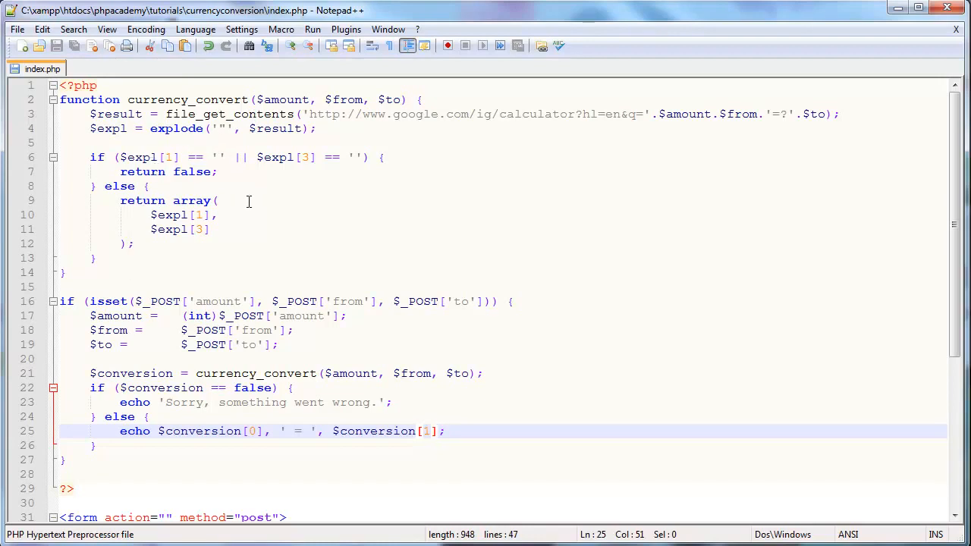
Step: Scroll through the currency_convert function after restoring the plain $conversion[1] echo
{"action": "scroll", "scroll_direction": "down", "scroll_amount": 3}
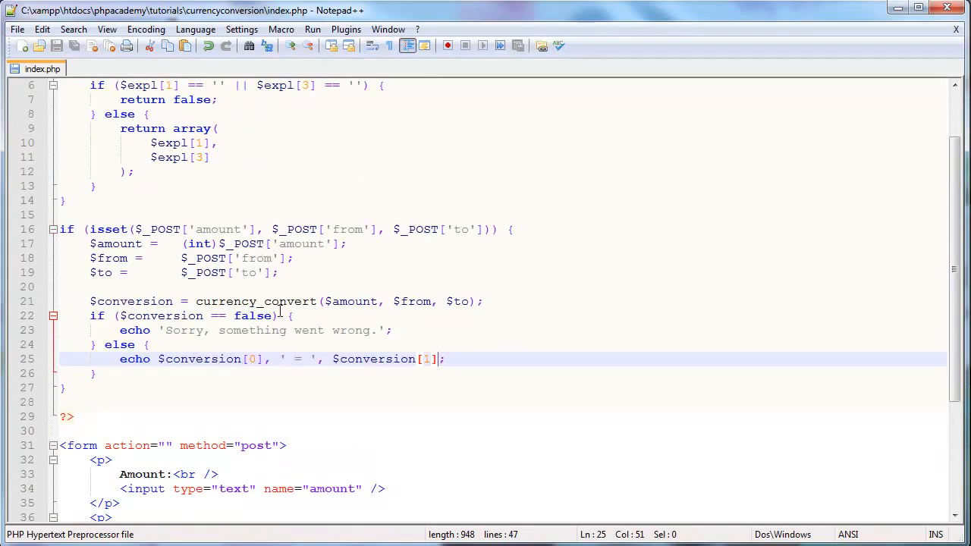
{"action": "mouse_move", "coordinate": [318, 293]}
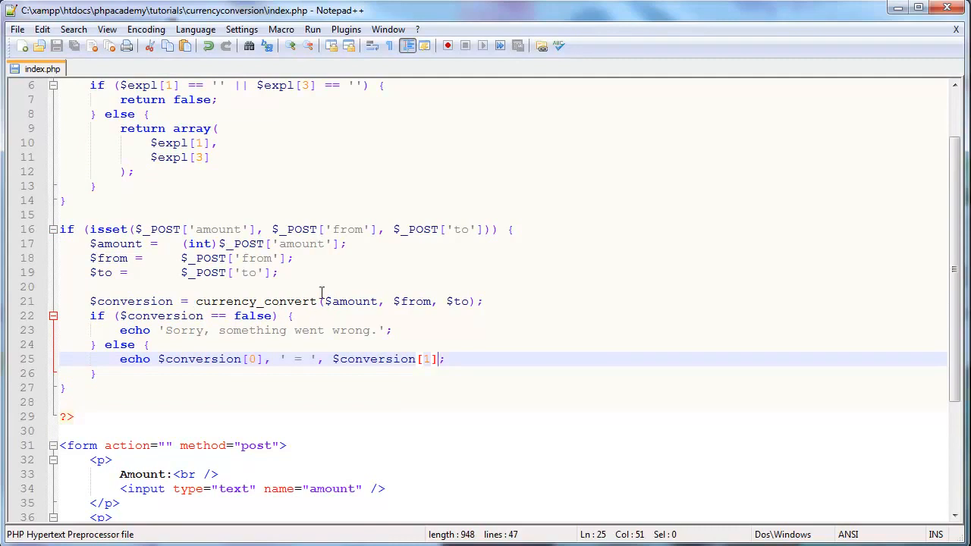
{"action": "mouse_move", "coordinate": [223, 330]}
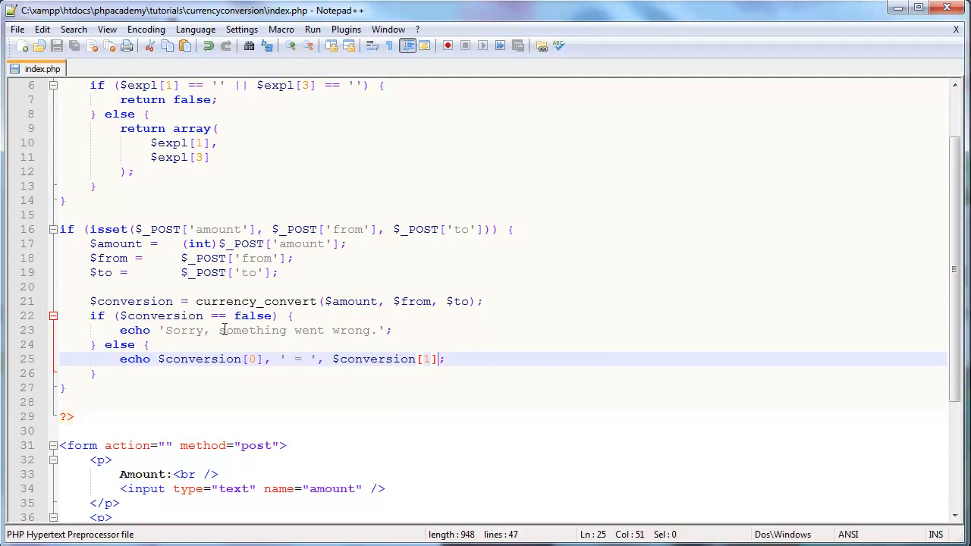